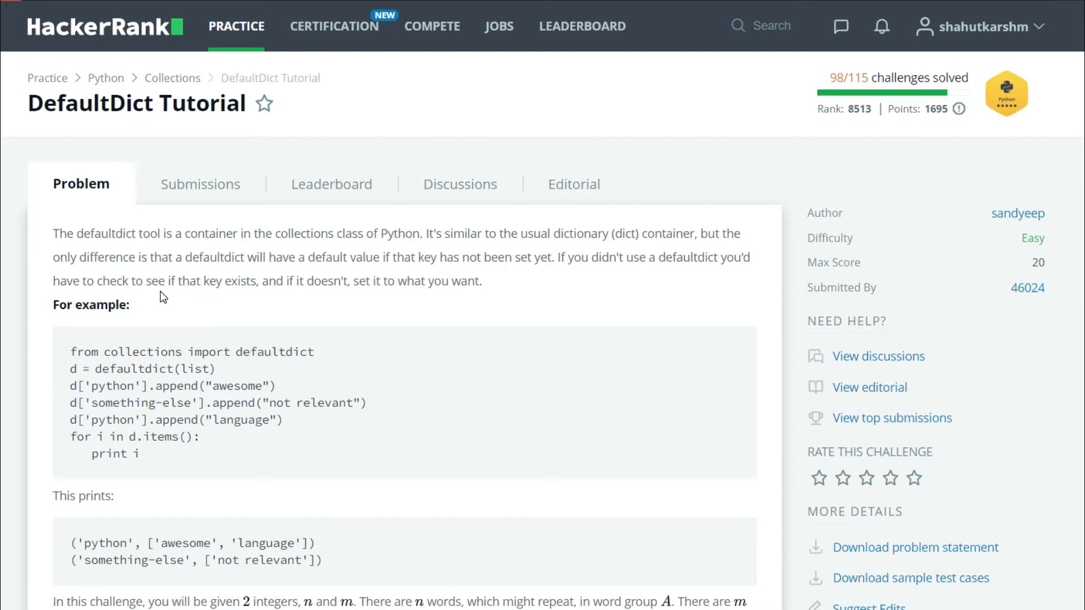
{"action": "mouse_move", "coordinate": [360, 490]}
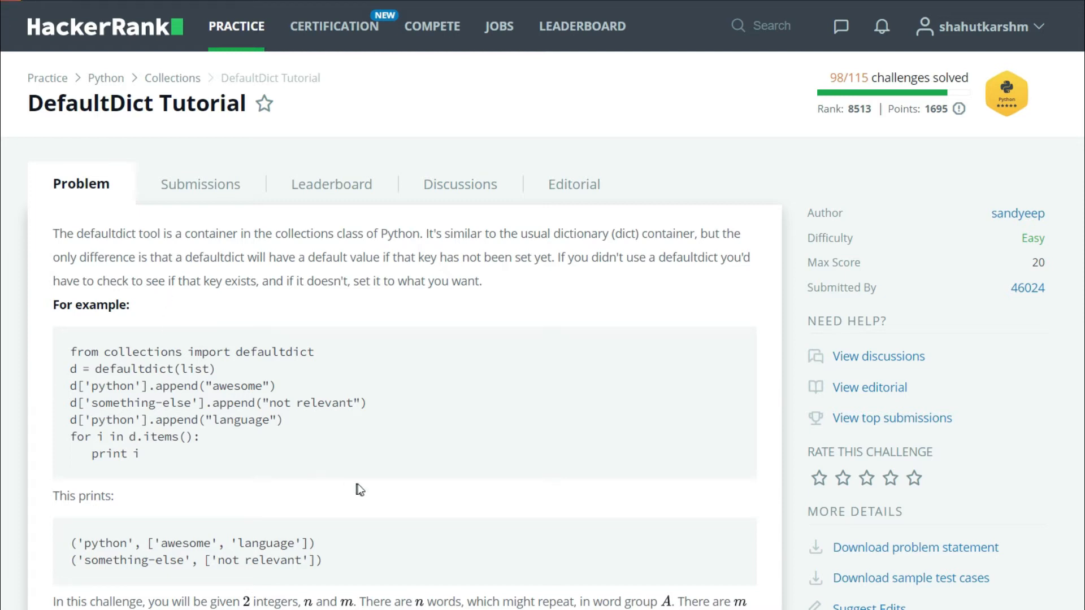
- Scroll the Problem tab down to the Constraints and Input/Output Format sections
{"action": "scroll", "scroll_direction": "down", "scroll_amount": 3}
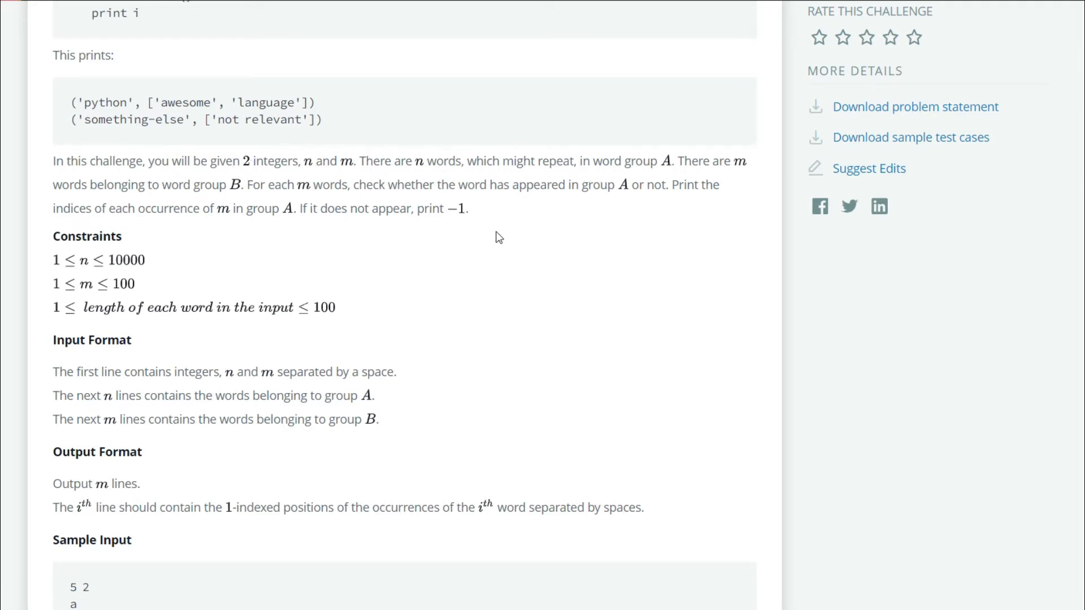
{"action": "mouse_move", "coordinate": [493, 243]}
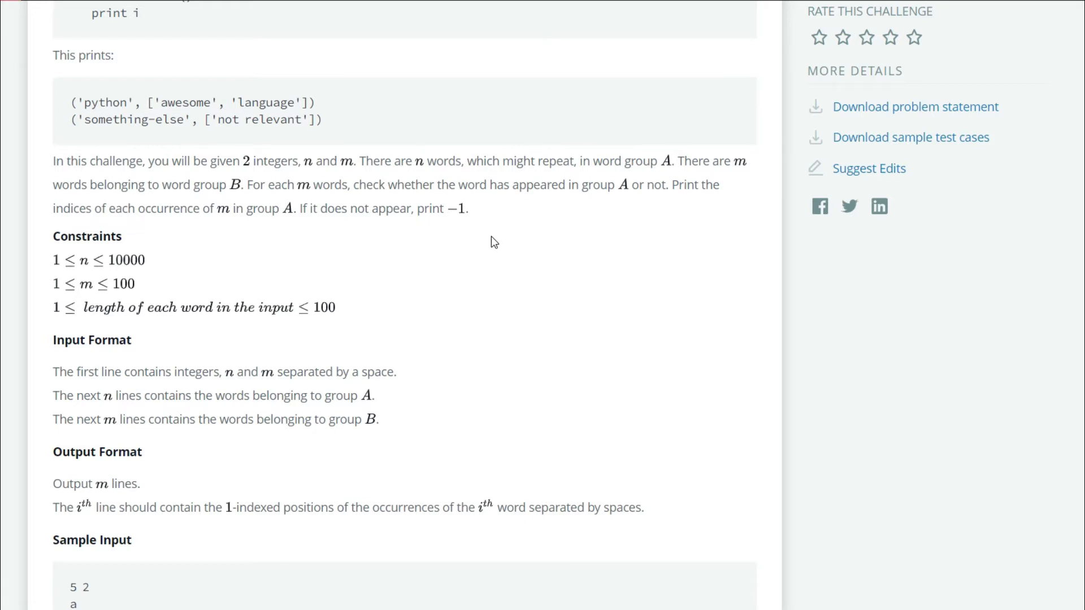
{"action": "mouse_move", "coordinate": [453, 266]}
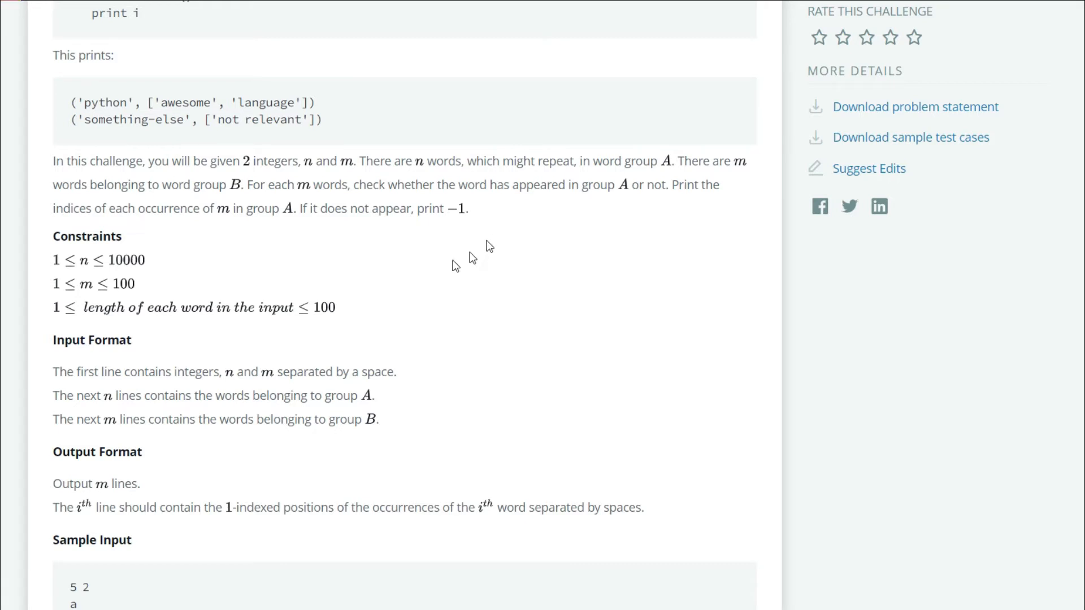
{"action": "mouse_move", "coordinate": [329, 181]}
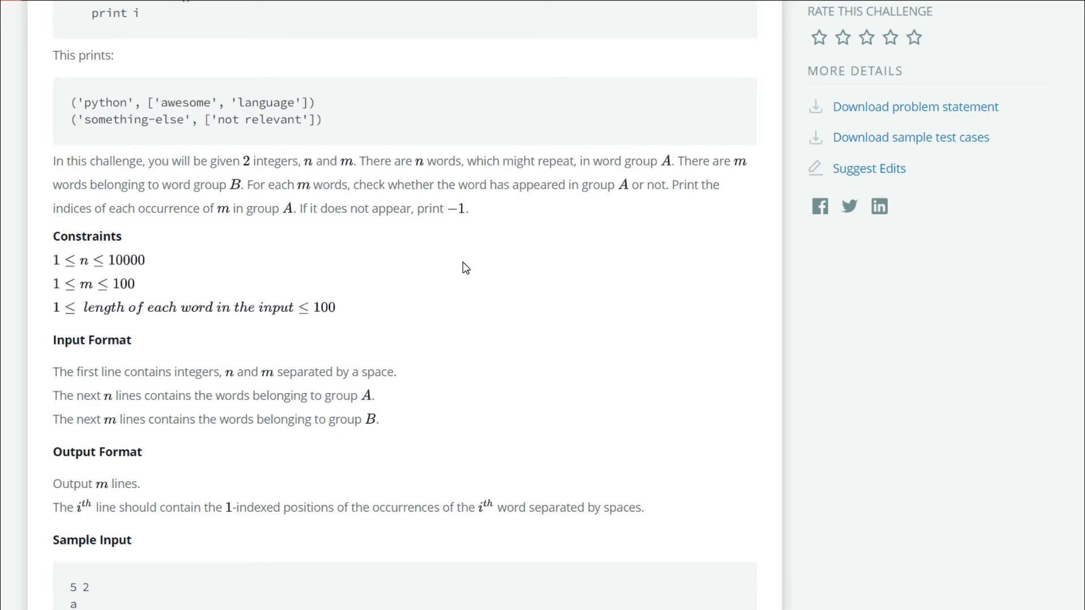
- Scroll down to the Sample Input and Sample Output sections
{"action": "scroll", "scroll_direction": "down", "scroll_amount": 3}
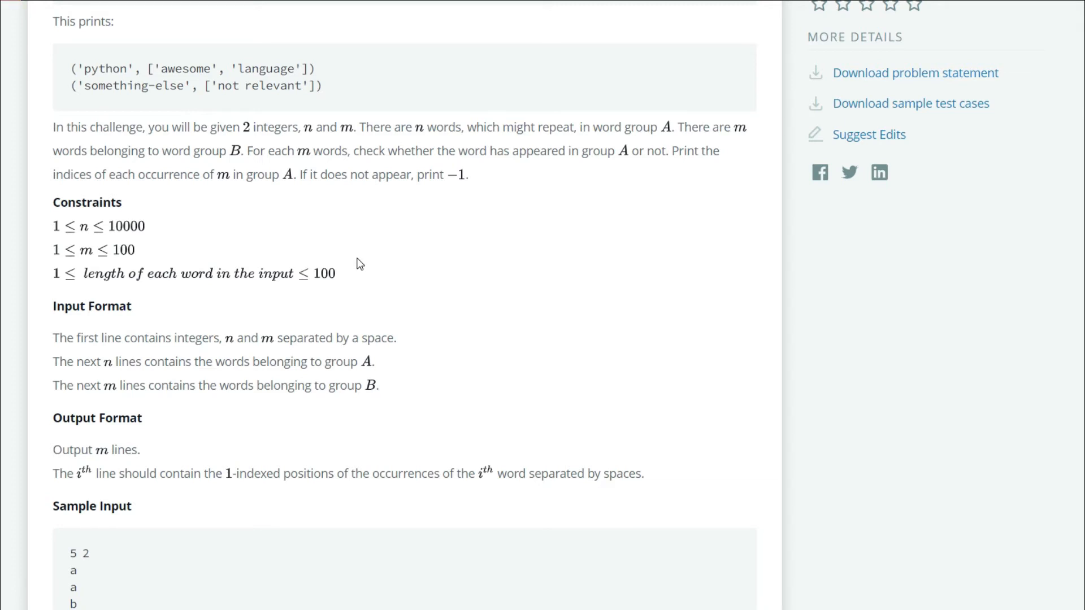
{"action": "scroll", "scroll_direction": "down", "scroll_amount": 3}
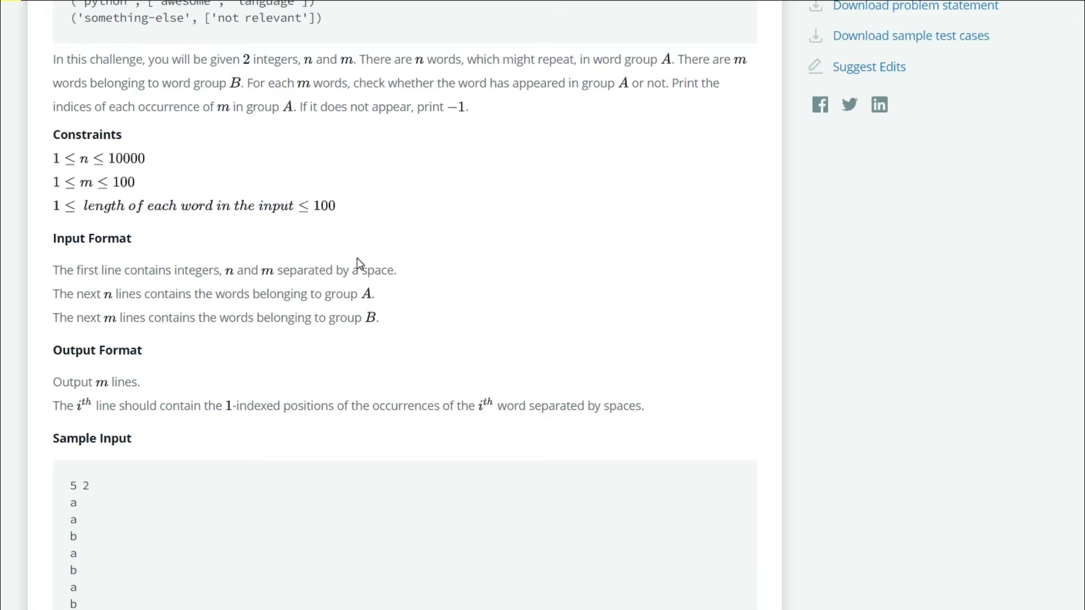
{"action": "scroll", "scroll_direction": "down", "scroll_amount": 3}
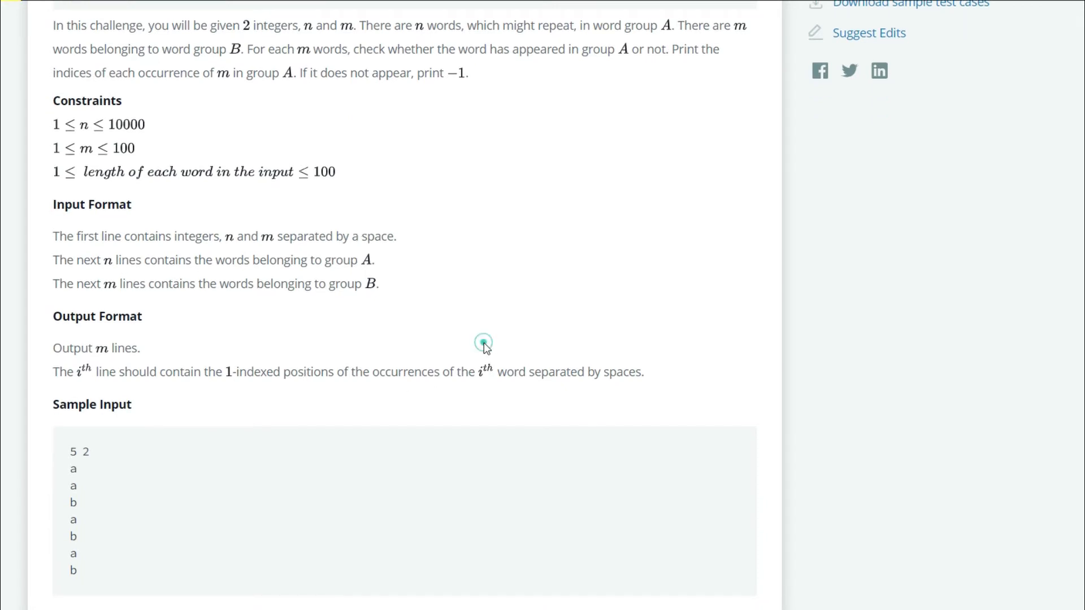
{"action": "scroll", "scroll_direction": "down", "scroll_amount": 3}
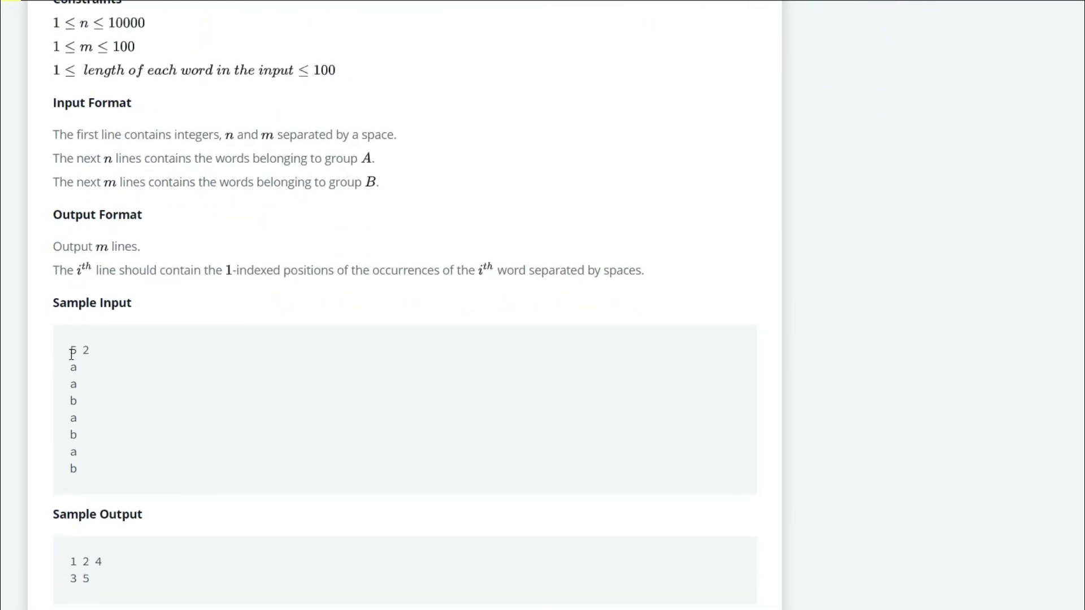
- Highlight the count 5, the five group A words and the two group B words in the sample input
{"action": "double_click", "coordinate": [71, 350]}
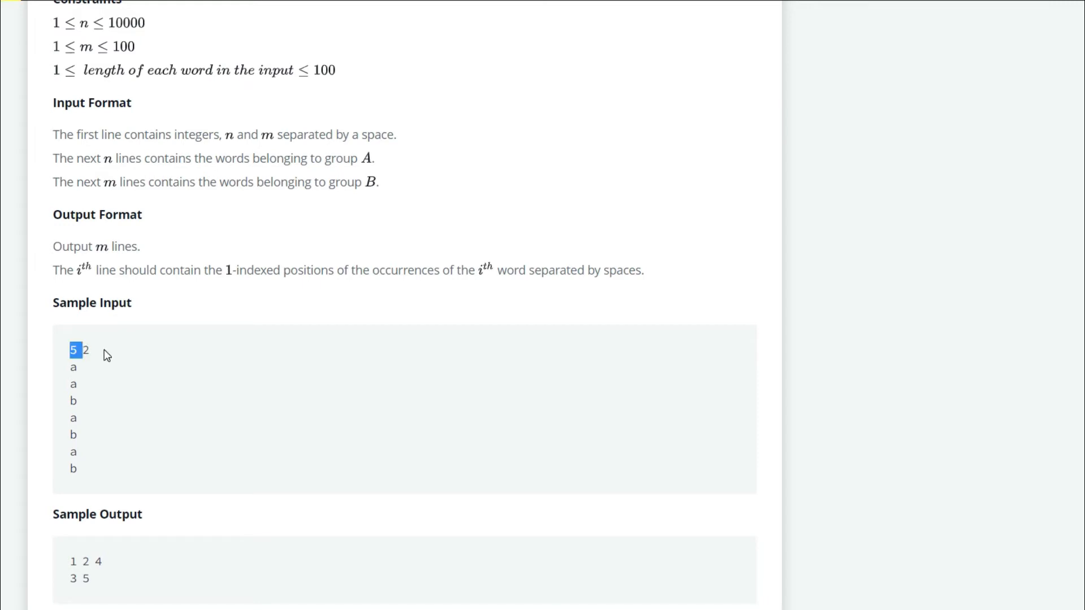
{"action": "left_click", "coordinate": [74, 367]}
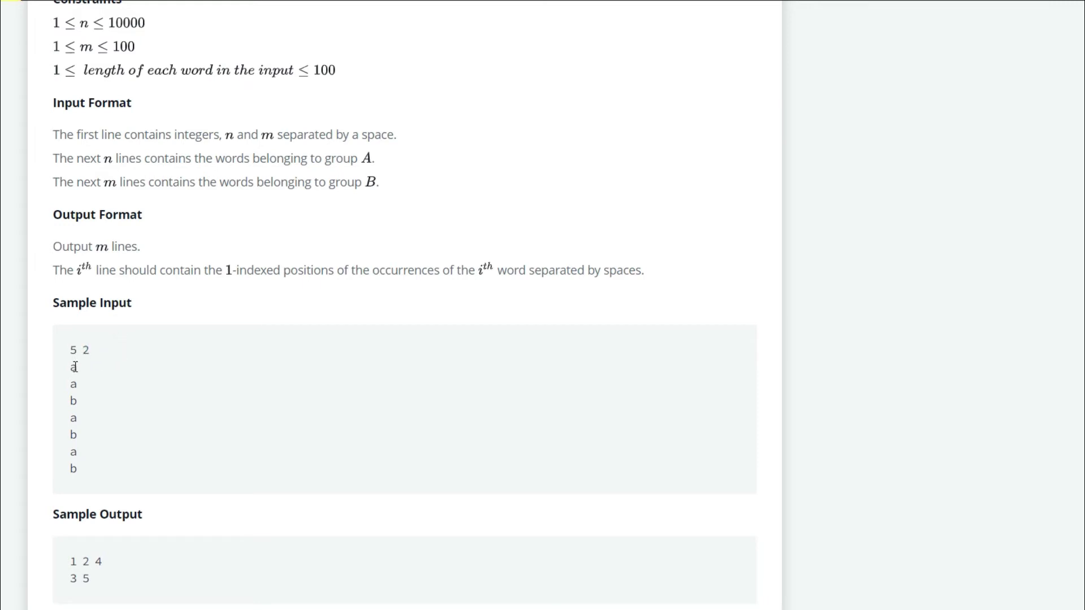
{"action": "left_click_drag", "start_coordinate": [74, 366], "coordinate": [73, 418]}
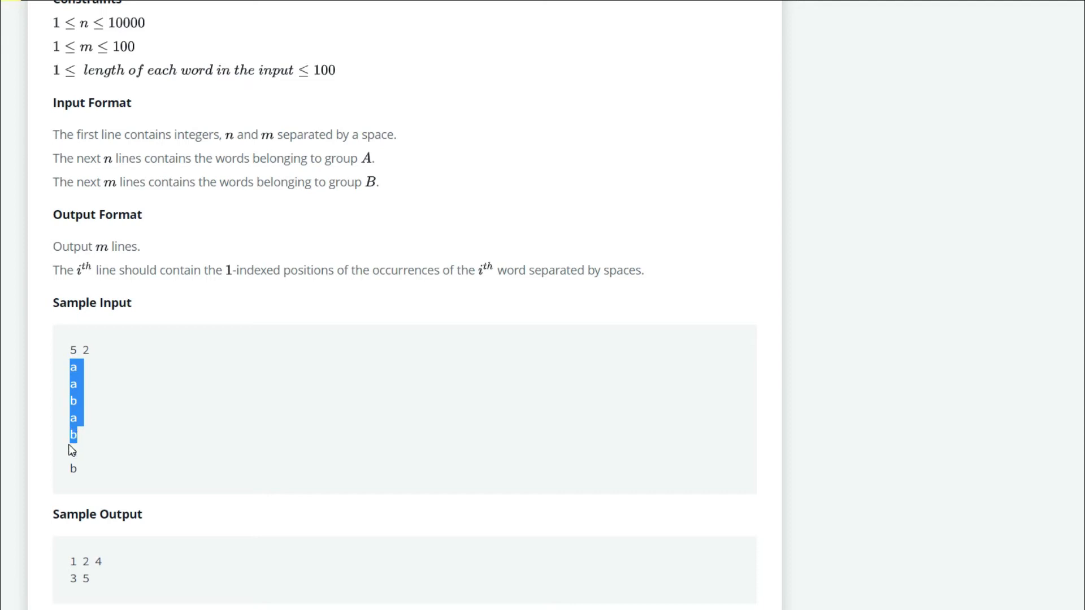
{"action": "left_click", "coordinate": [71, 452]}
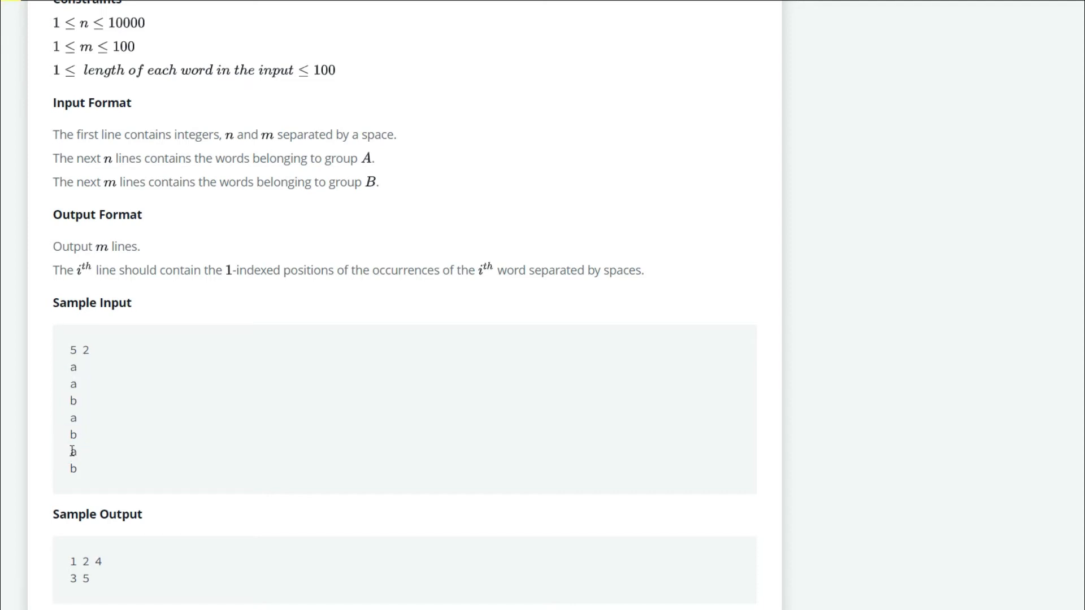
{"action": "left_click_drag", "start_coordinate": [73, 449], "coordinate": [78, 470]}
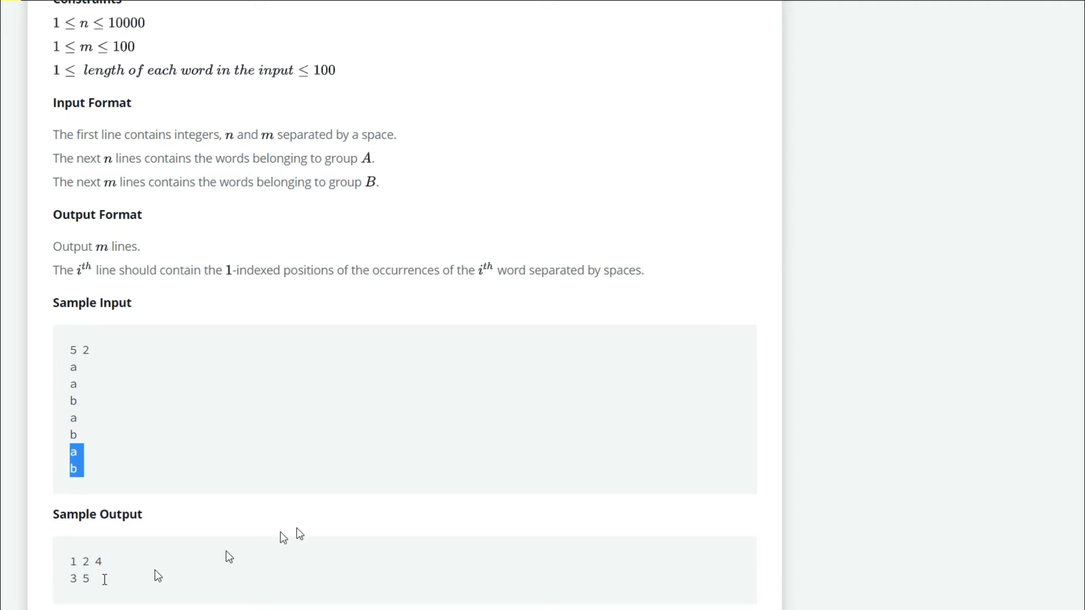
- Write 'from collections import defaultdict' at the top of the Python 3 editor
{"action": "scroll", "scroll_direction": "down", "scroll_amount": 3}
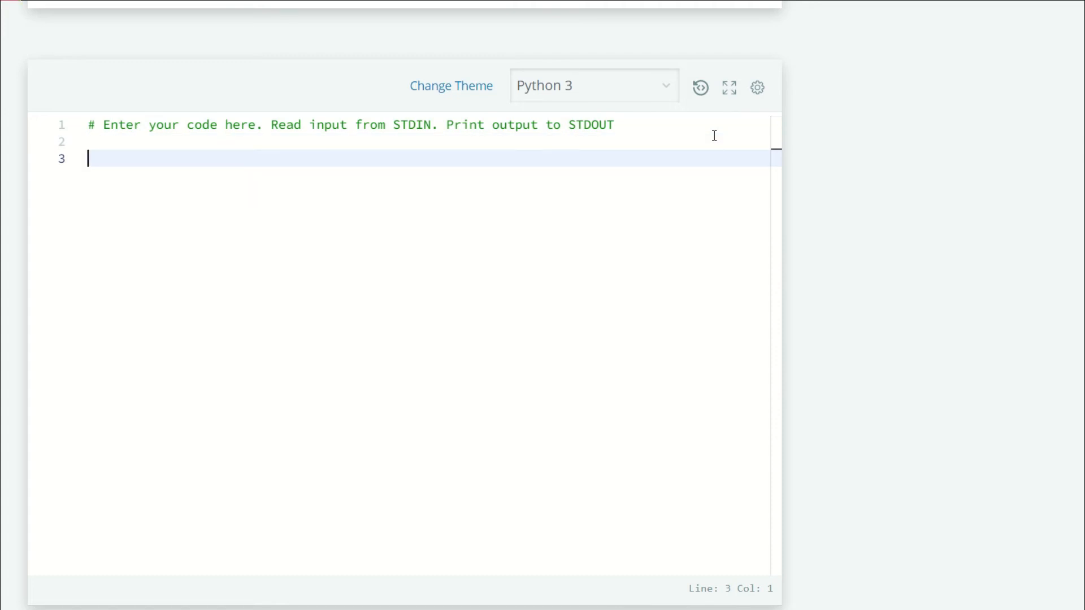
{"action": "type", "text": "from col"}
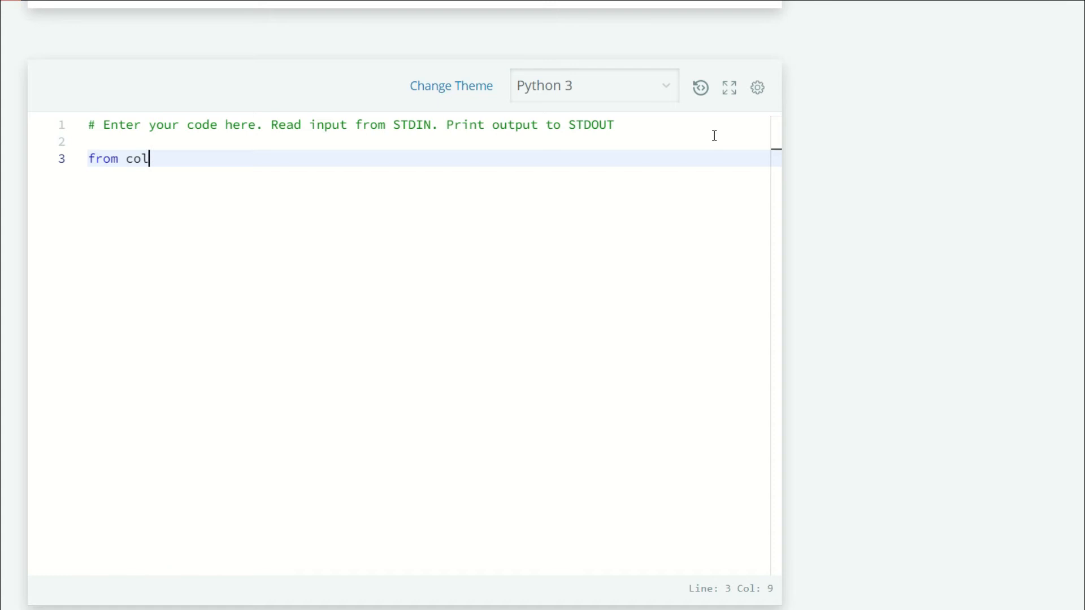
{"action": "type", "text": "lections im"}
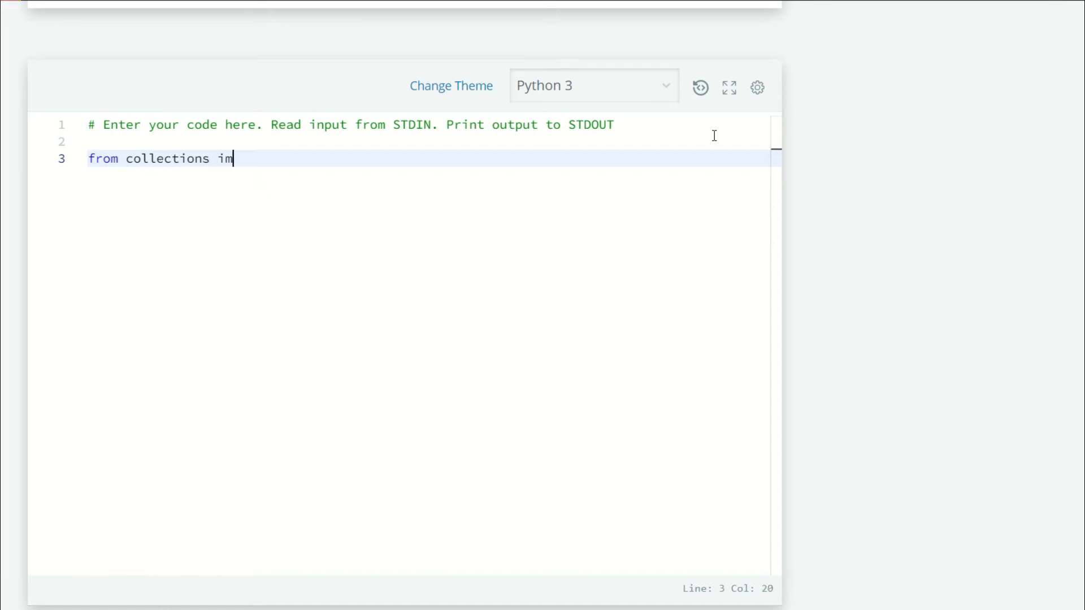
{"action": "type", "text": "port"}
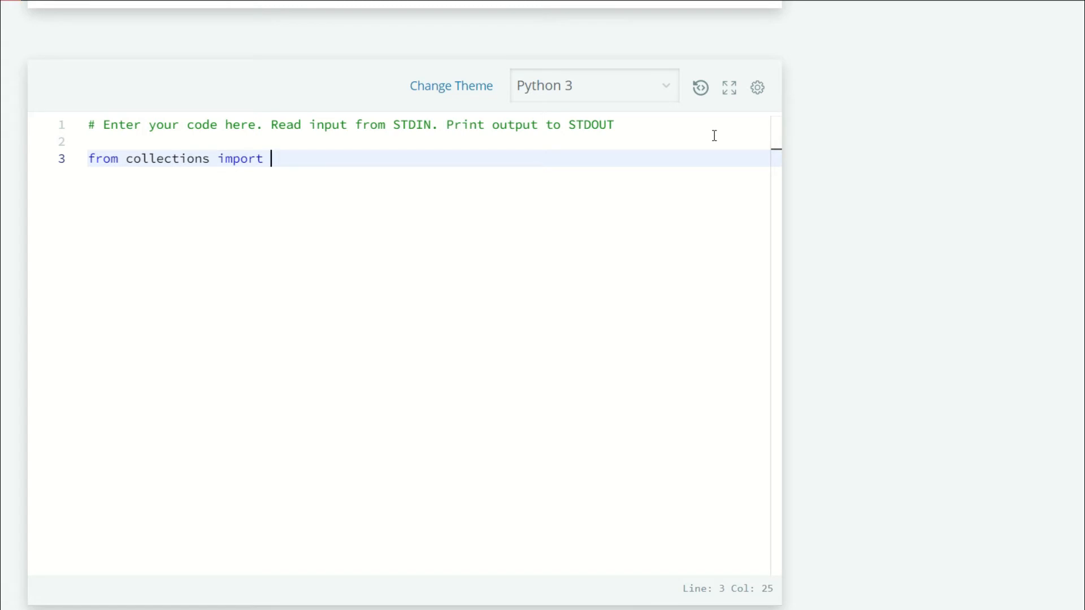
{"action": "type", "text": "defa"}
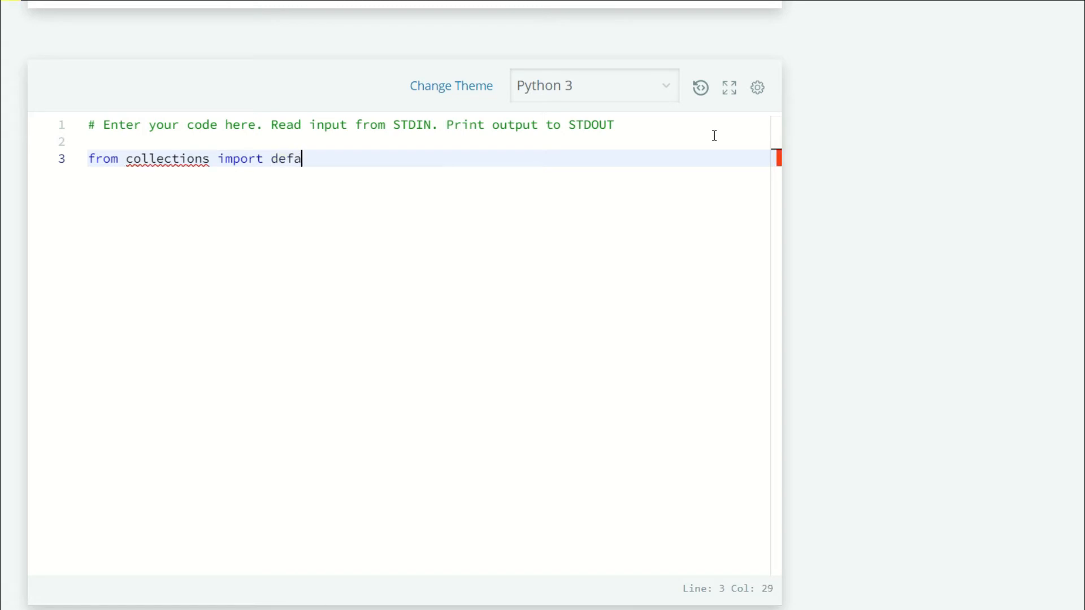
{"action": "type", "text": "ultdict"}
{"action": "type", "text": "d ="}
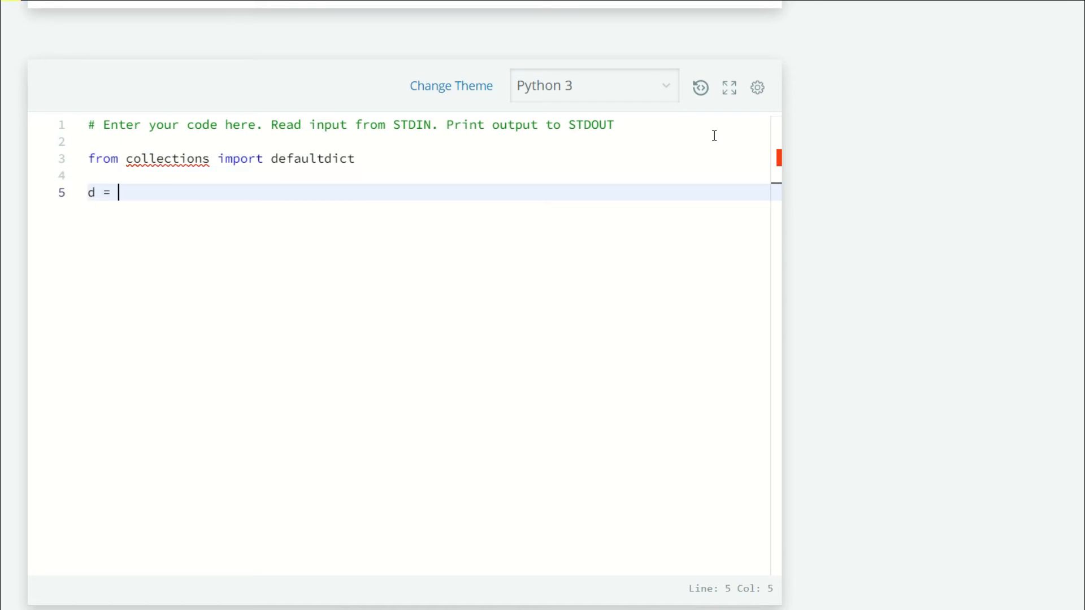
- Begin the line 'd = defaultdict(' using autocomplete
{"action": "type", "text": "dd"}
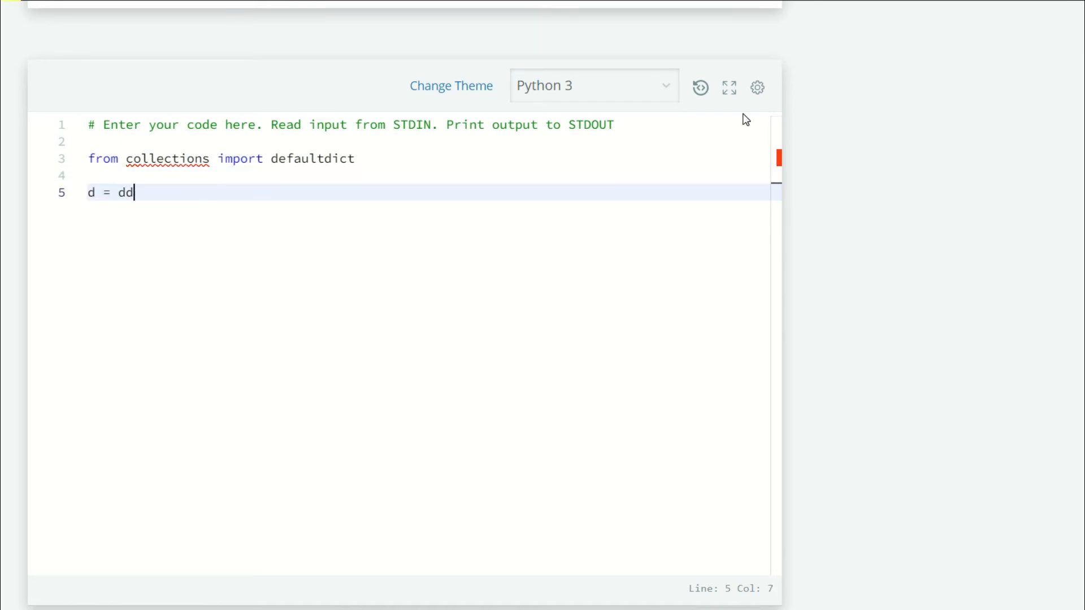
{"action": "type", "text": "efa"}
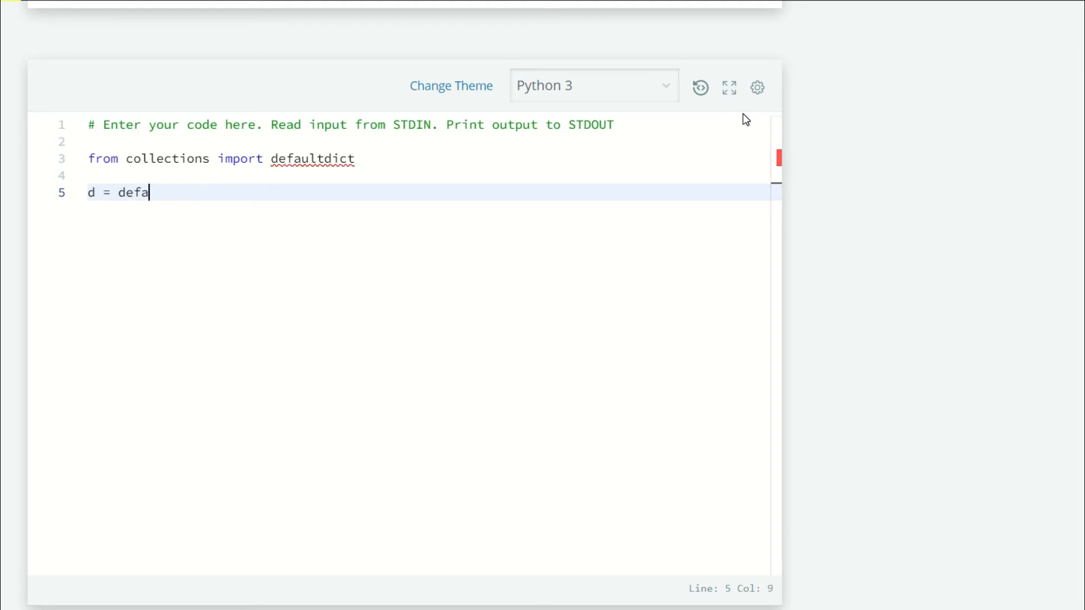
{"action": "type", "text": "ultdito"}
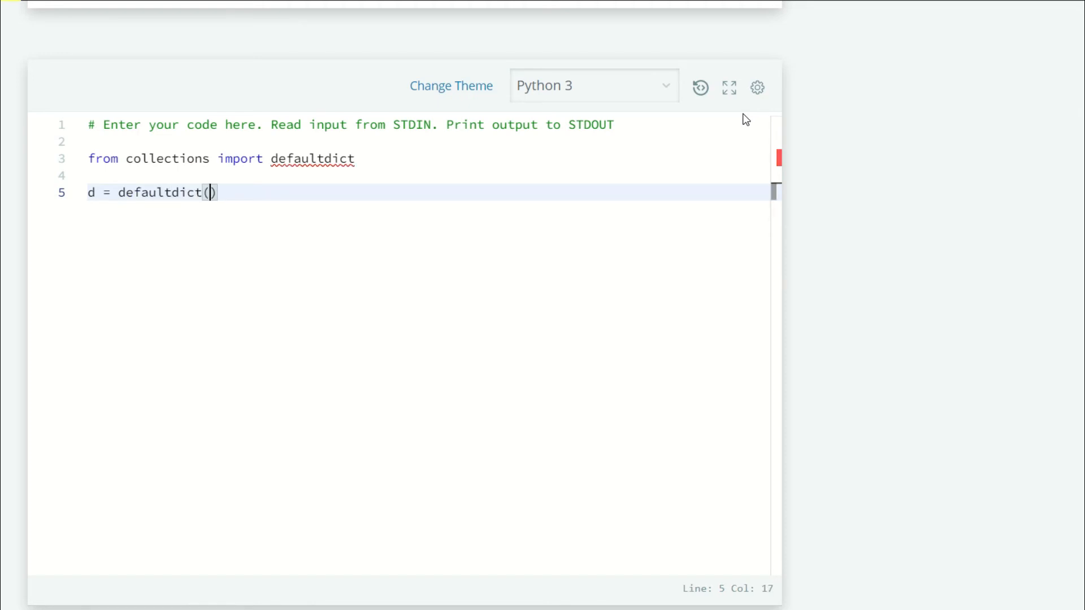
- Finish 'd = defaultdict(list)' and read n, m with 'n,m = list(map(int, input().split()))'
{"action": "type", "text": "list"}
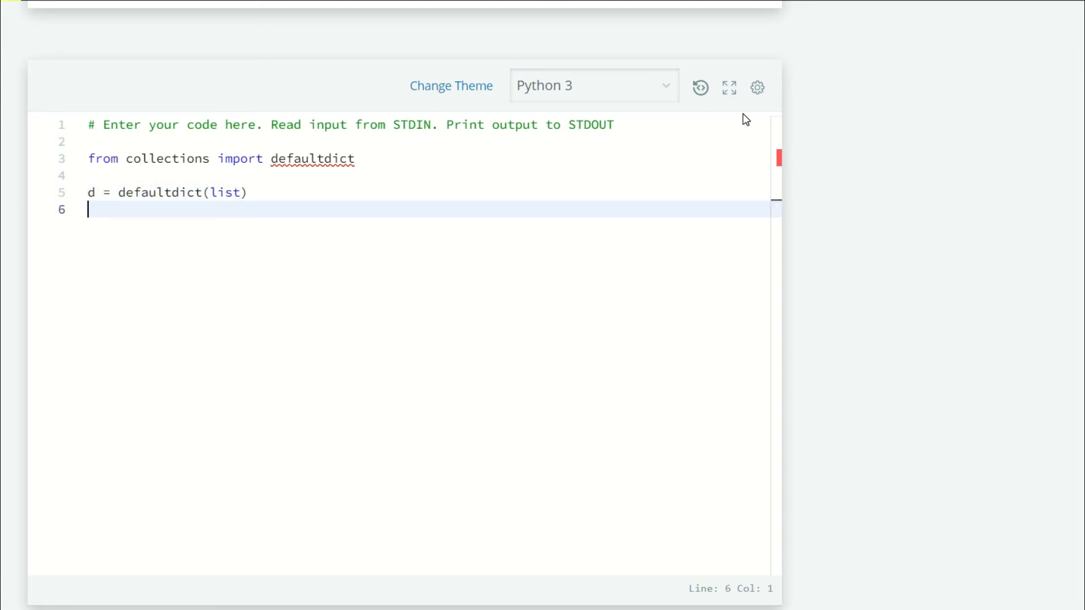
{"action": "key", "text": "enter"}
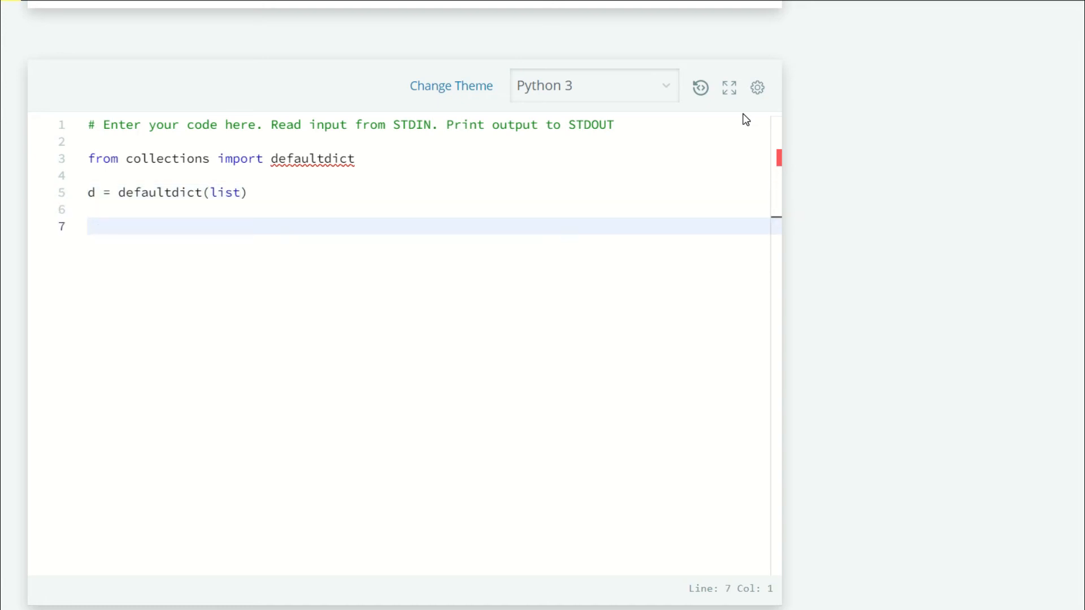
{"action": "type", "text": "n,m"}
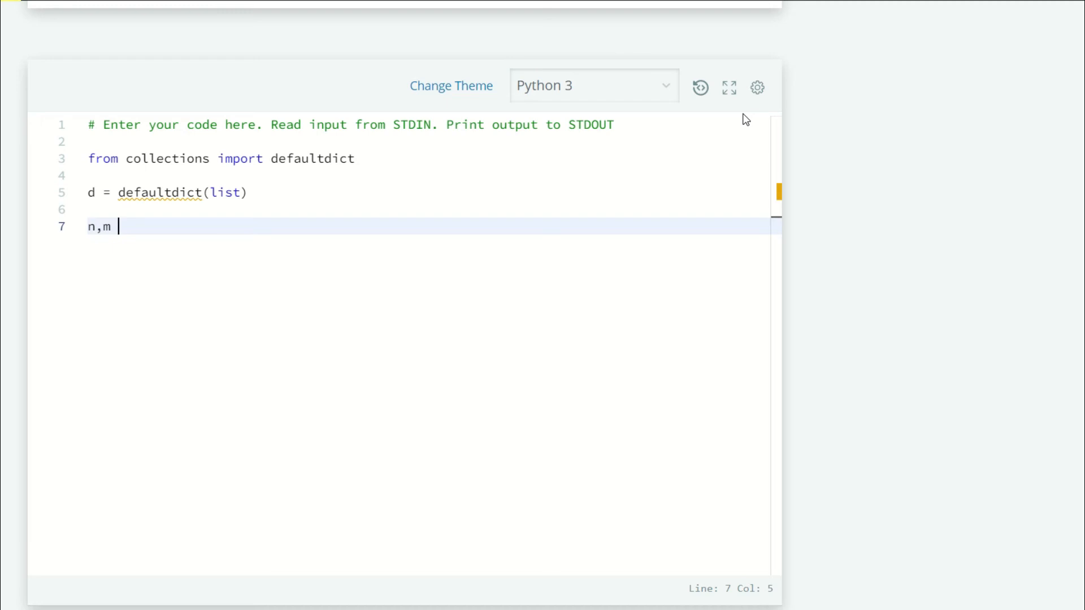
{"action": "type", "text": "= list("}
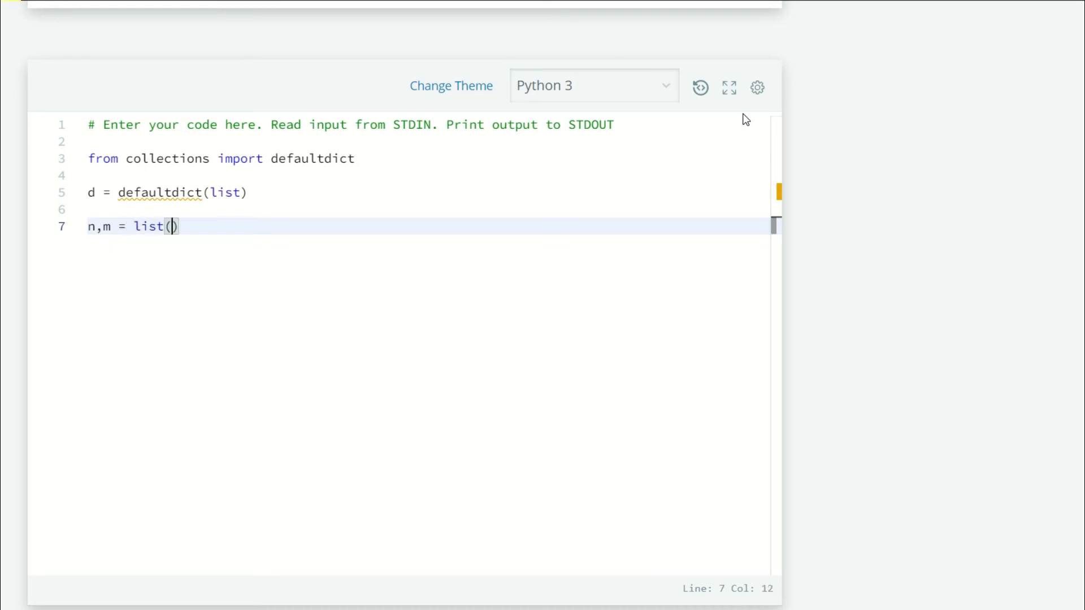
{"action": "type", "text": "map(int,"}
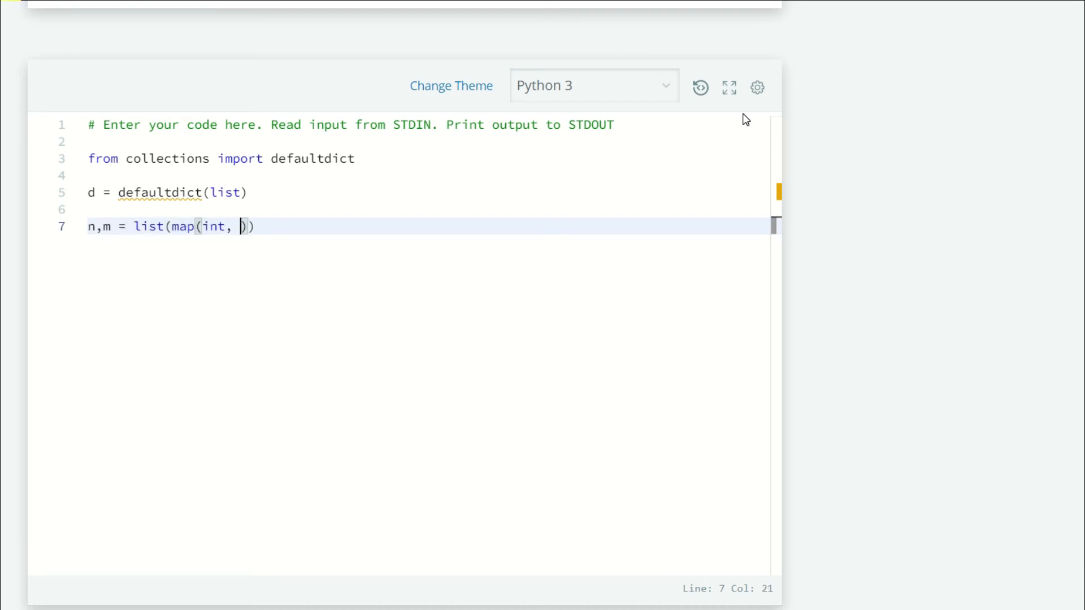
{"action": "type", "text": "input()"}
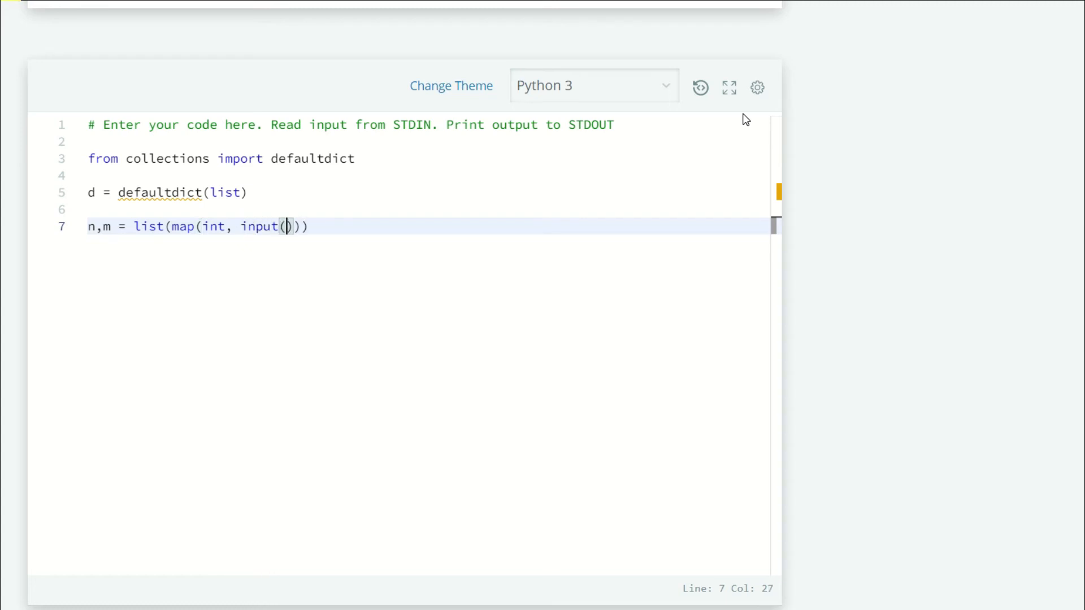
{"action": "type", "text": ").split"}
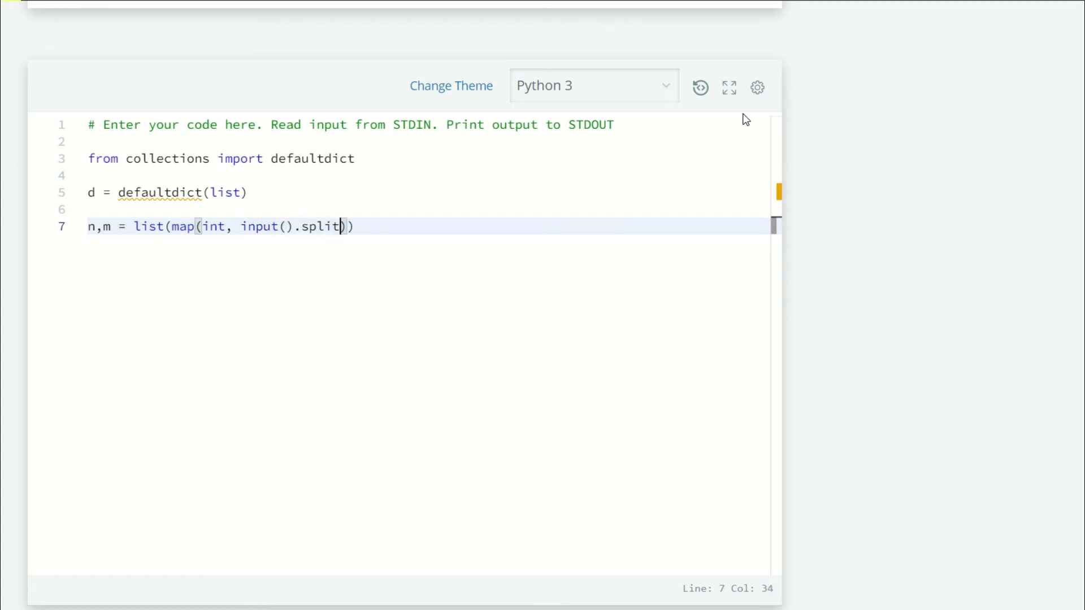
{"action": "key", "text": "enter"}
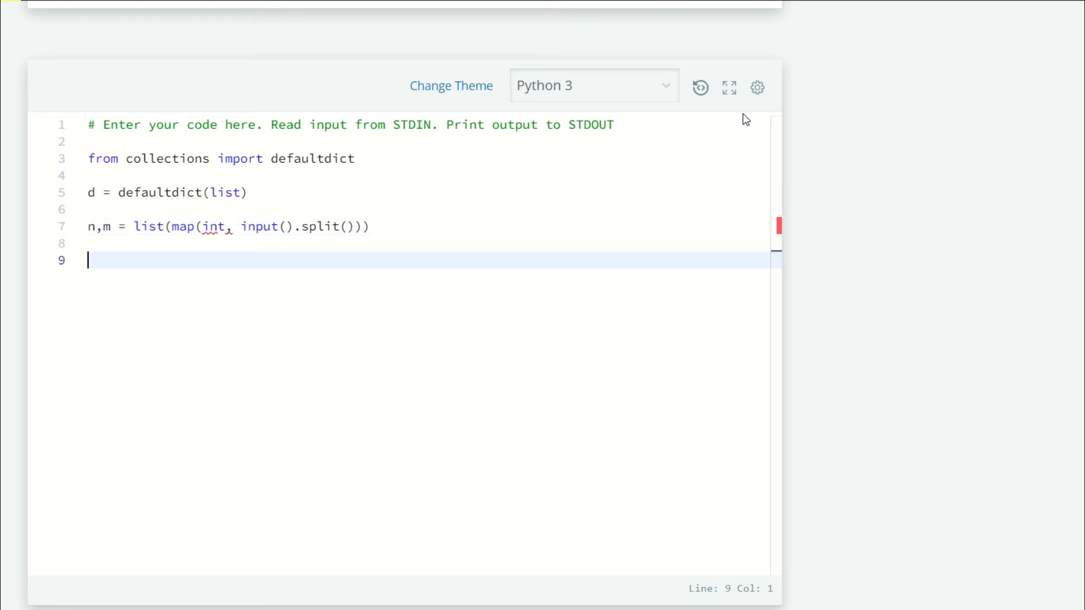
- Add 'for i in range(n): d[input()].append(i+1)' to record each word's 1-based position
{"action": "type", "text": "for"}
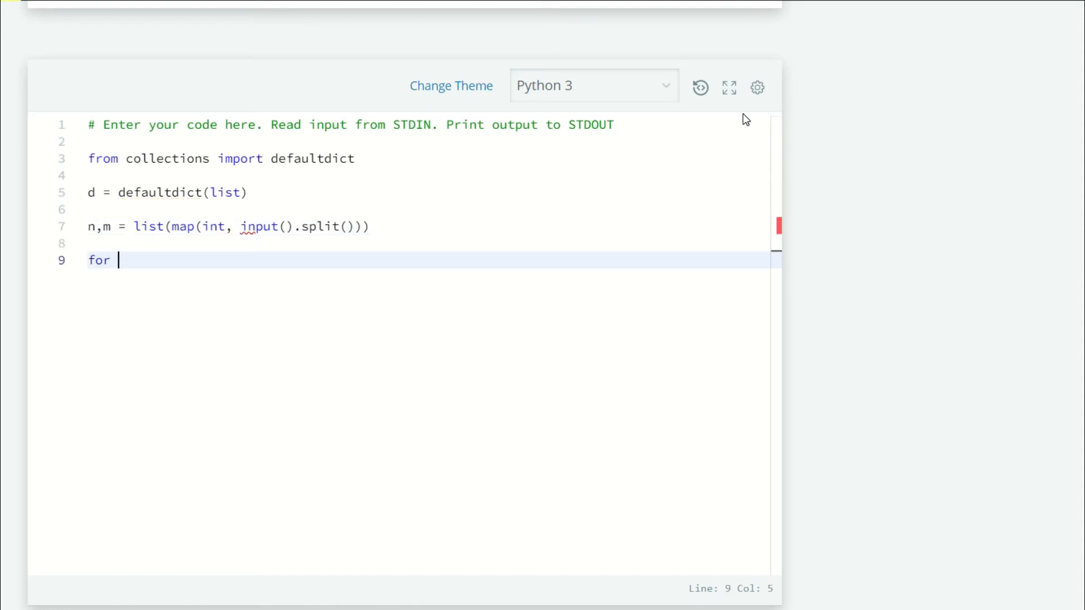
{"action": "type", "text": "i"}
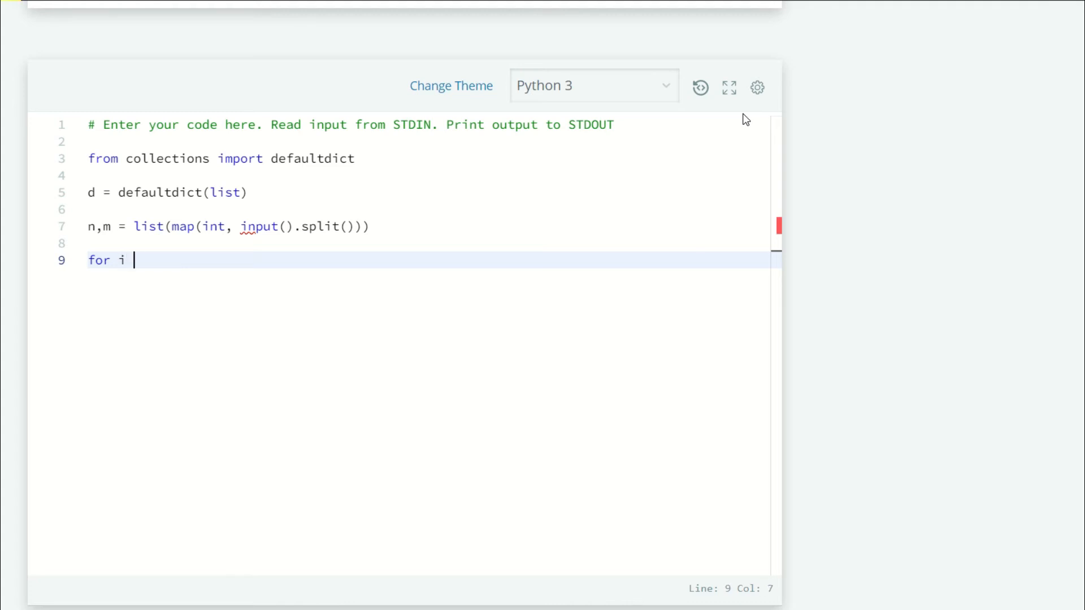
{"action": "type", "text": "in range()"}
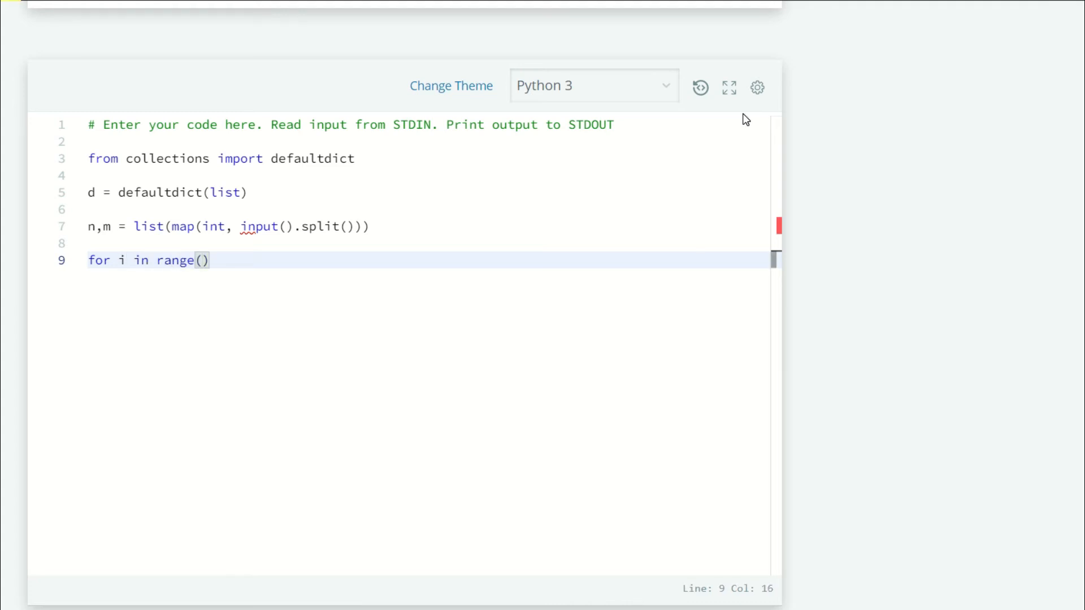
{"action": "type", "text": "n"}
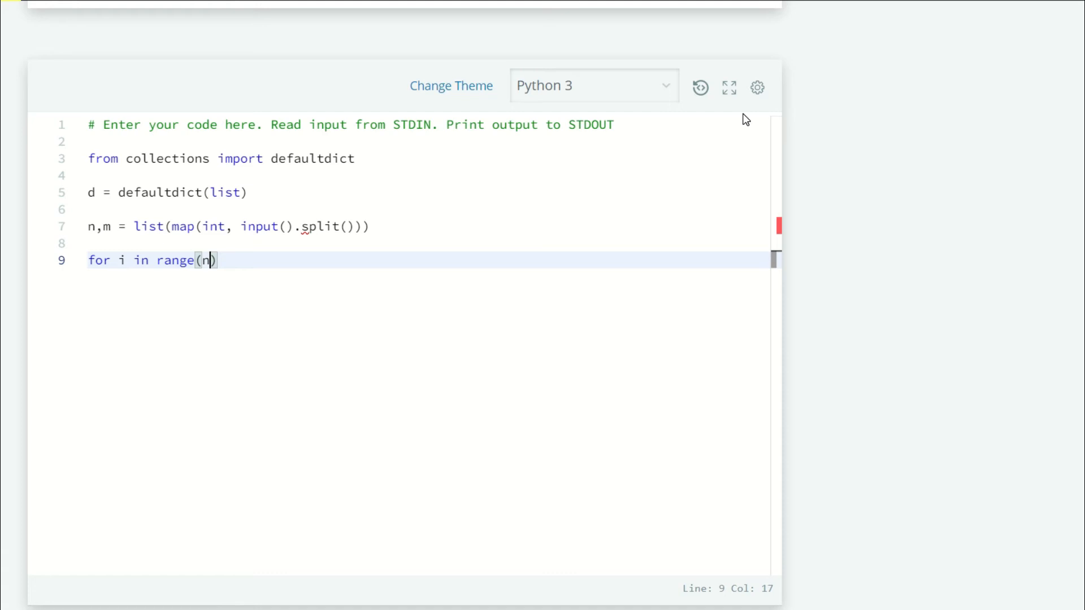
{"action": "key", "text": "Enter"}
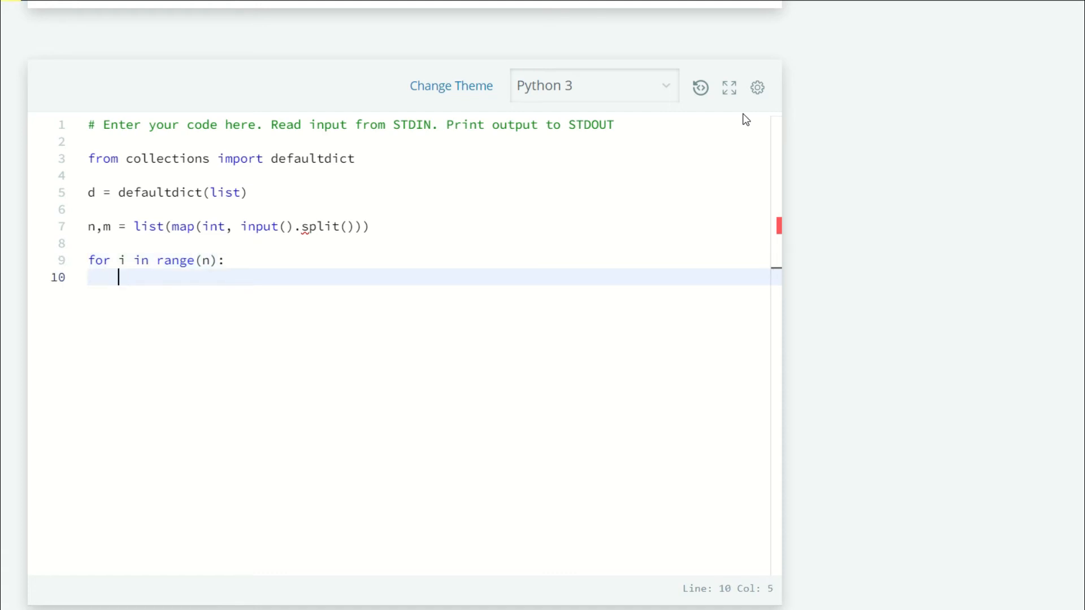
{"action": "type", "text": "d"}
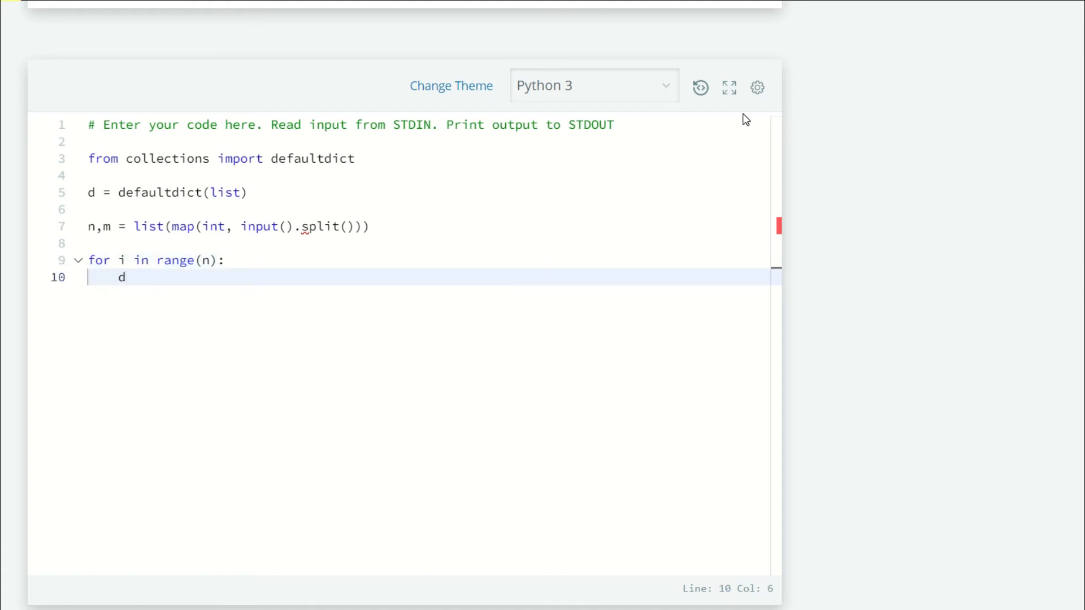
{"action": "type", "text": "[int]"}
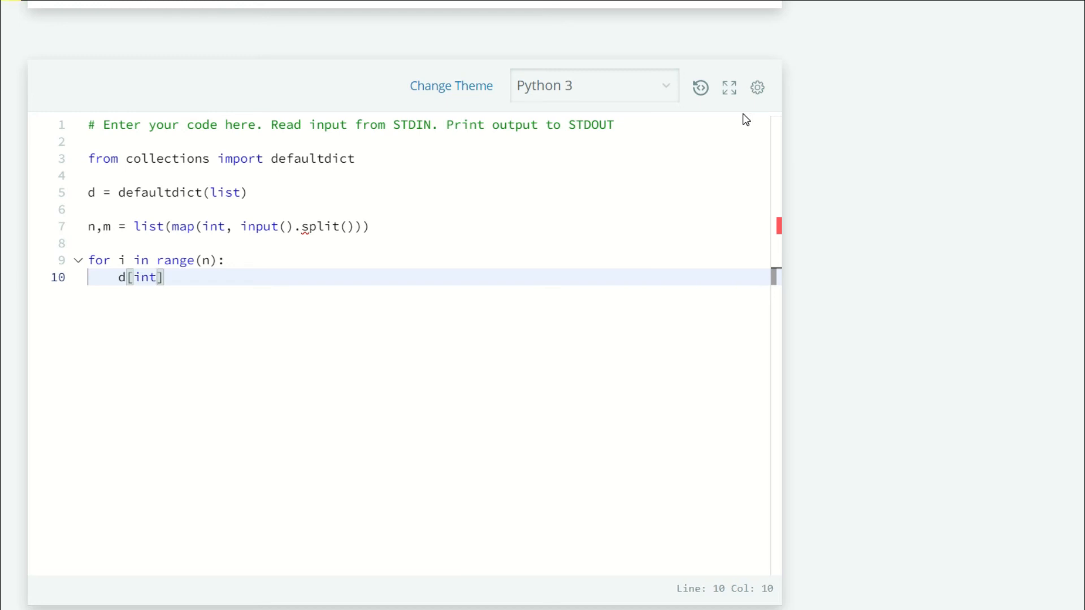
{"action": "type", "text": "put()"}
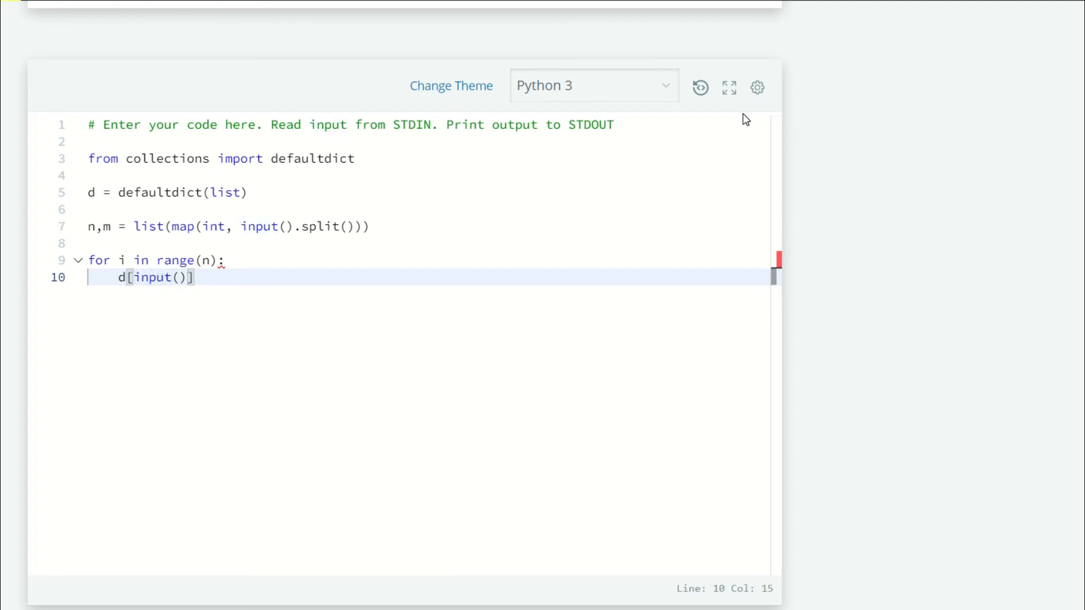
{"action": "type", "text": ".append"}
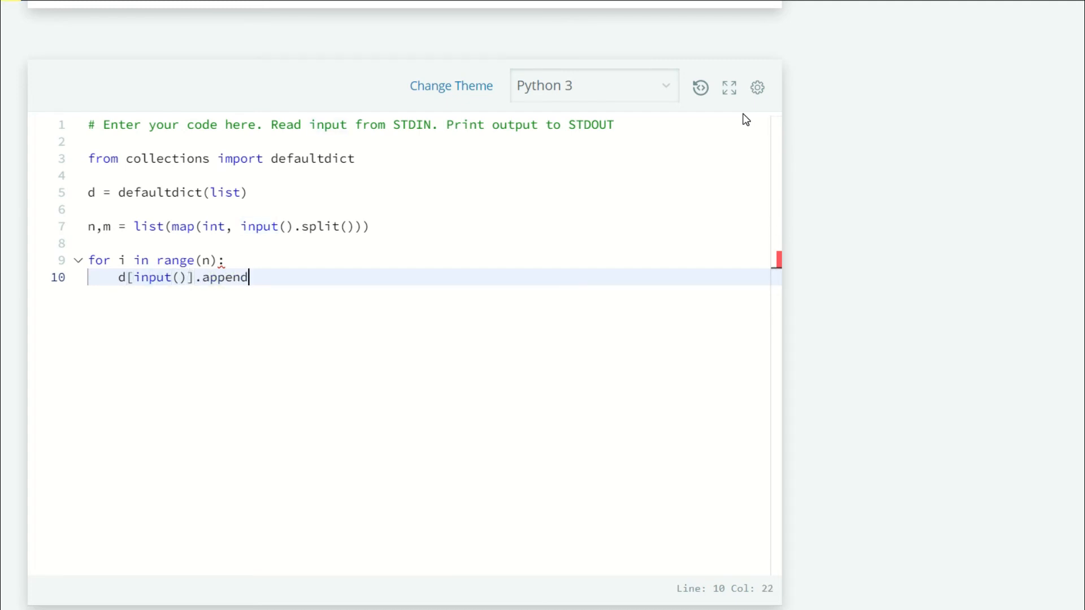
{"action": "type", "text": "(i)"}
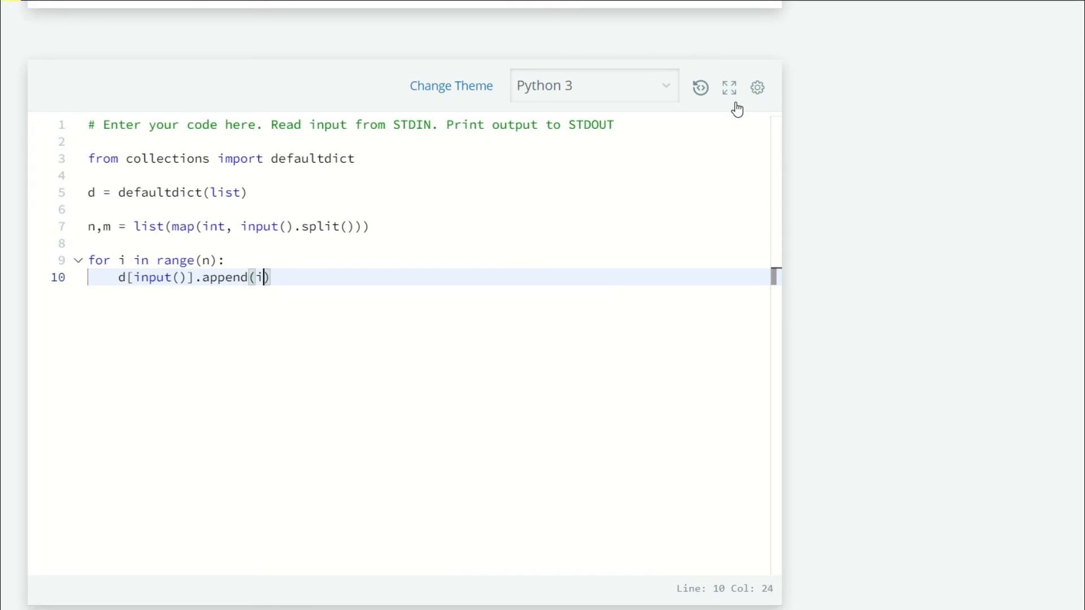
{"action": "type", "text": "+1"}
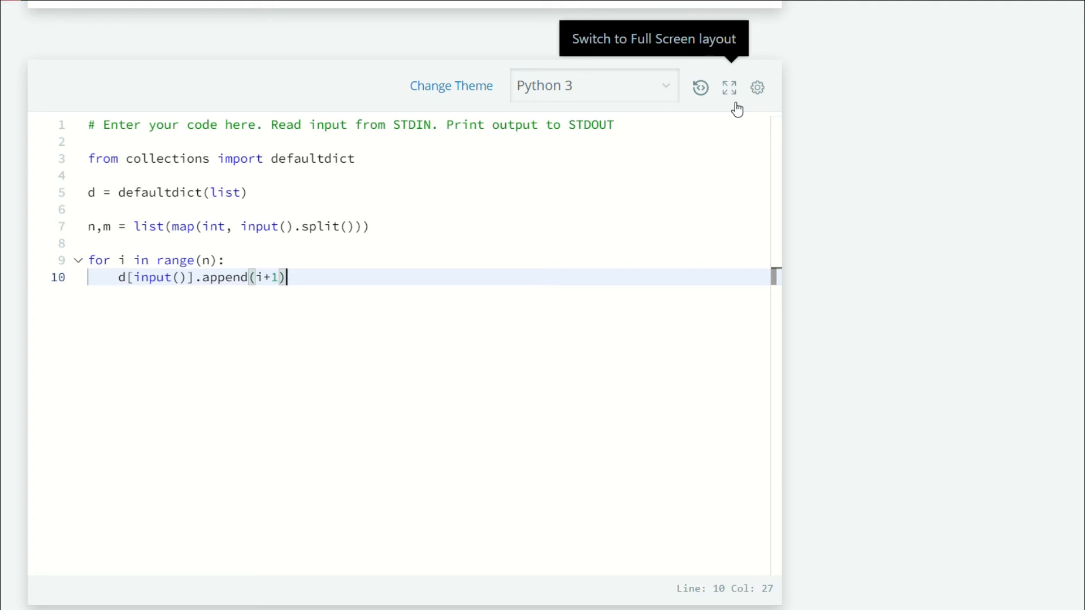
{"action": "key", "text": "enter"}
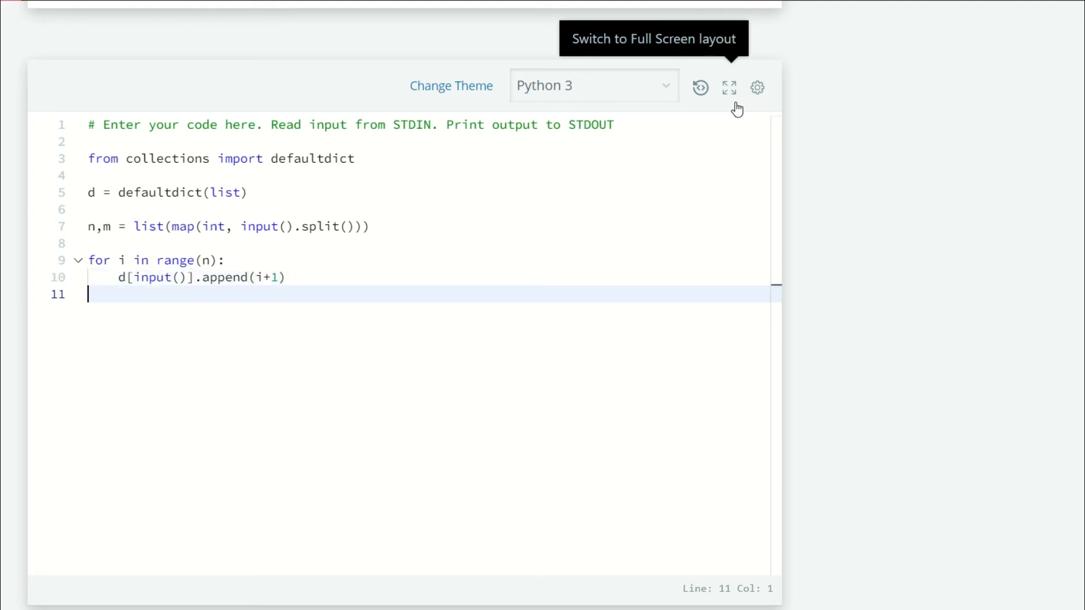
- Add 'for i in range(m): print(" ".join(map(str, d[input()])) or -1)' to print positions or -1
{"action": "key", "text": "enter"}
{"action": "type", "text": "for i i"}
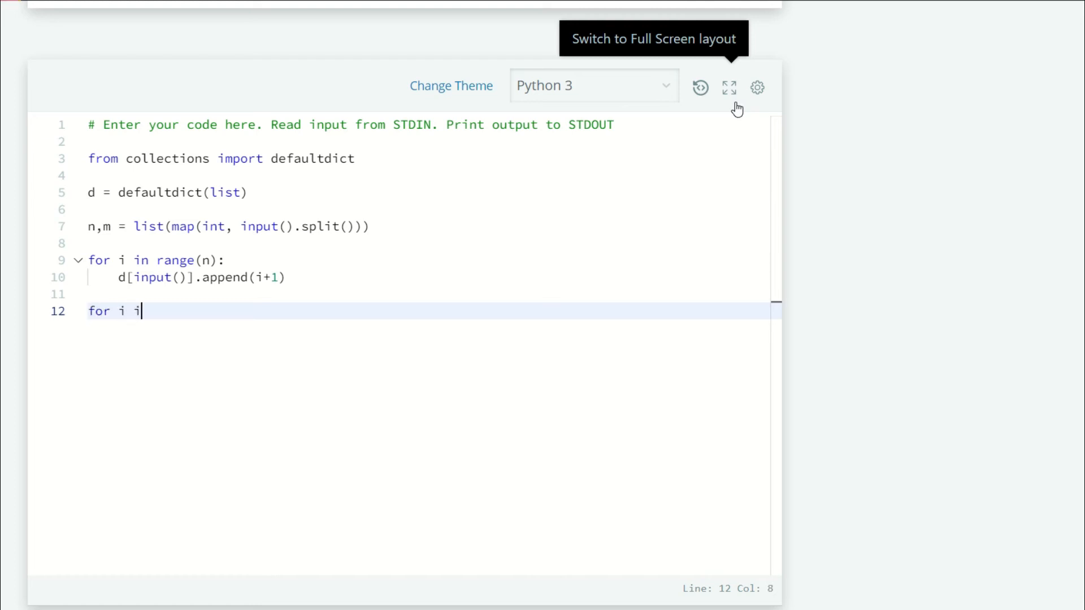
{"action": "type", "text": "n range(m):"}
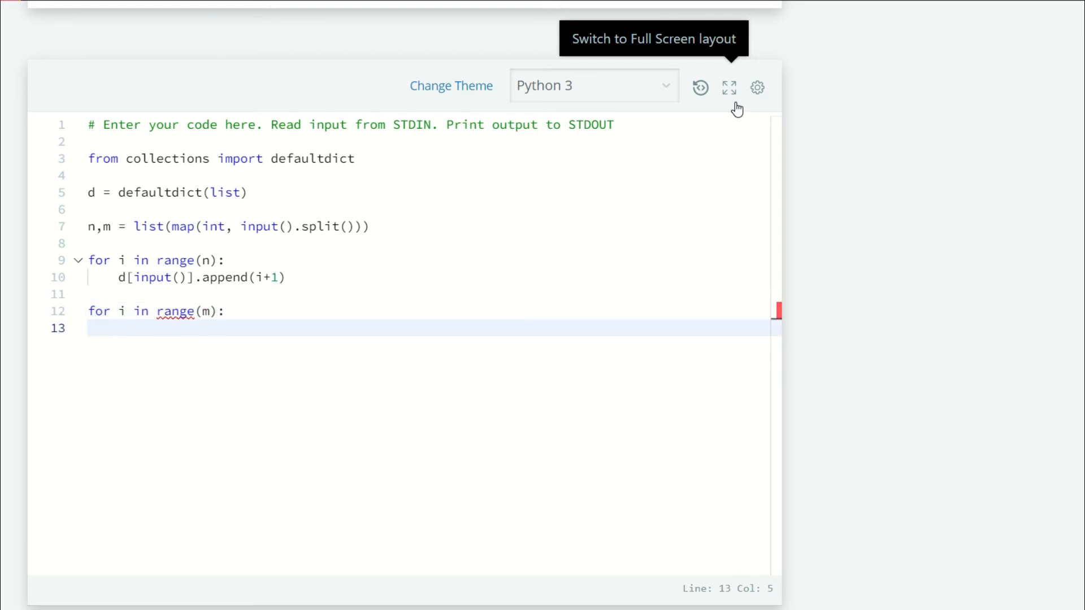
{"action": "type", "text": "print("}
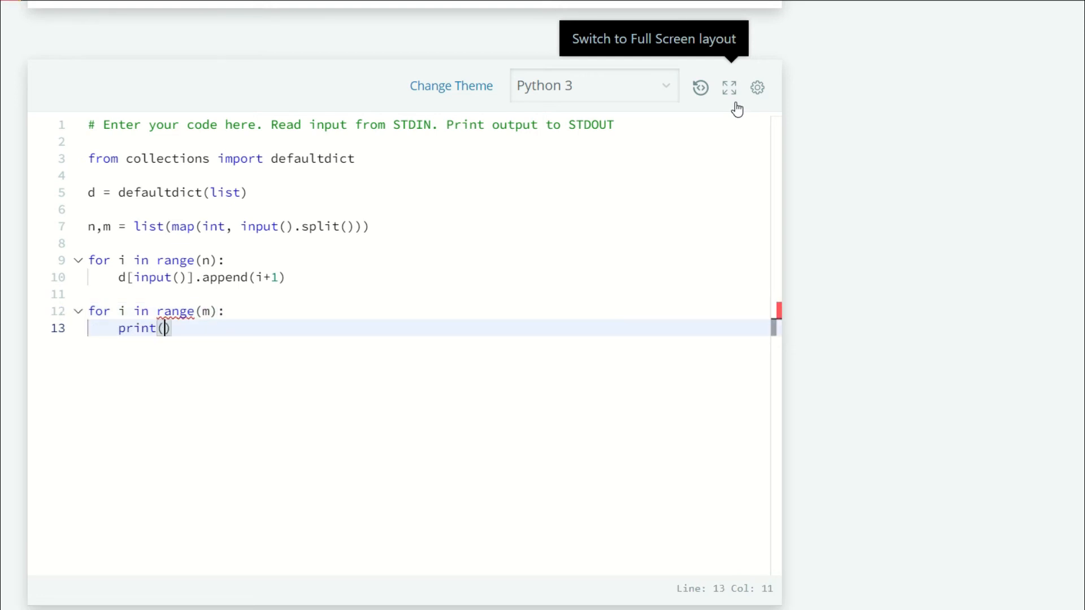
{"action": "type", "text": "''"}
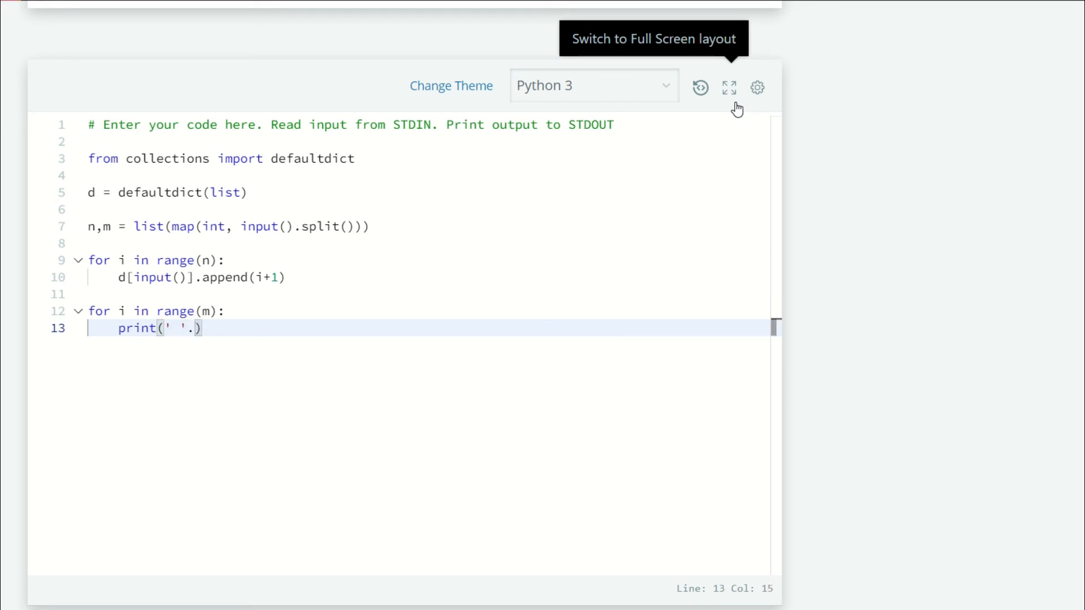
{"action": "type", "text": "join("}
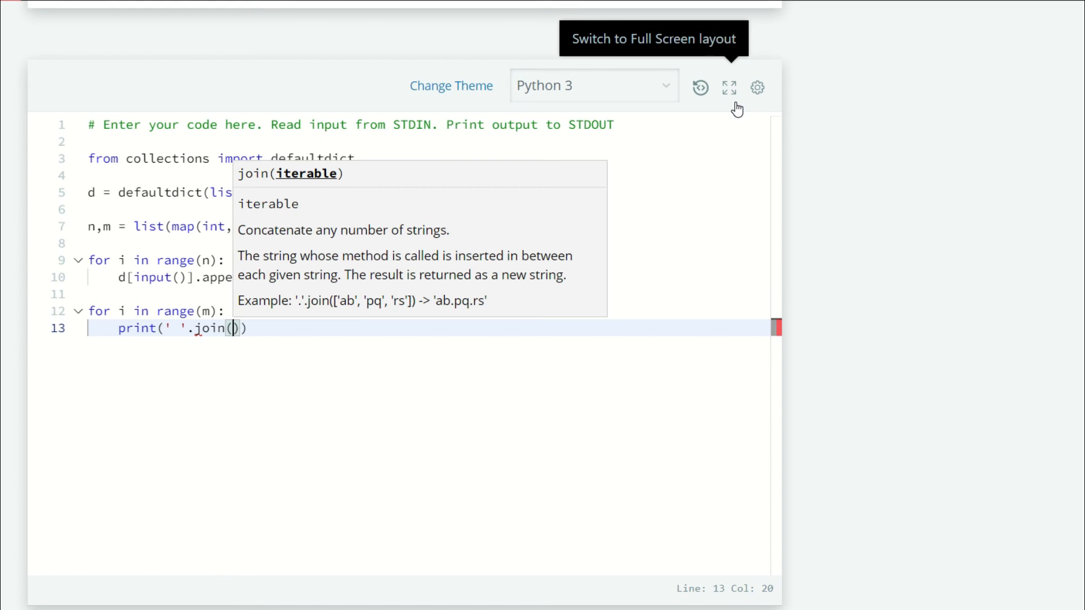
{"action": "type", "text": "map("}
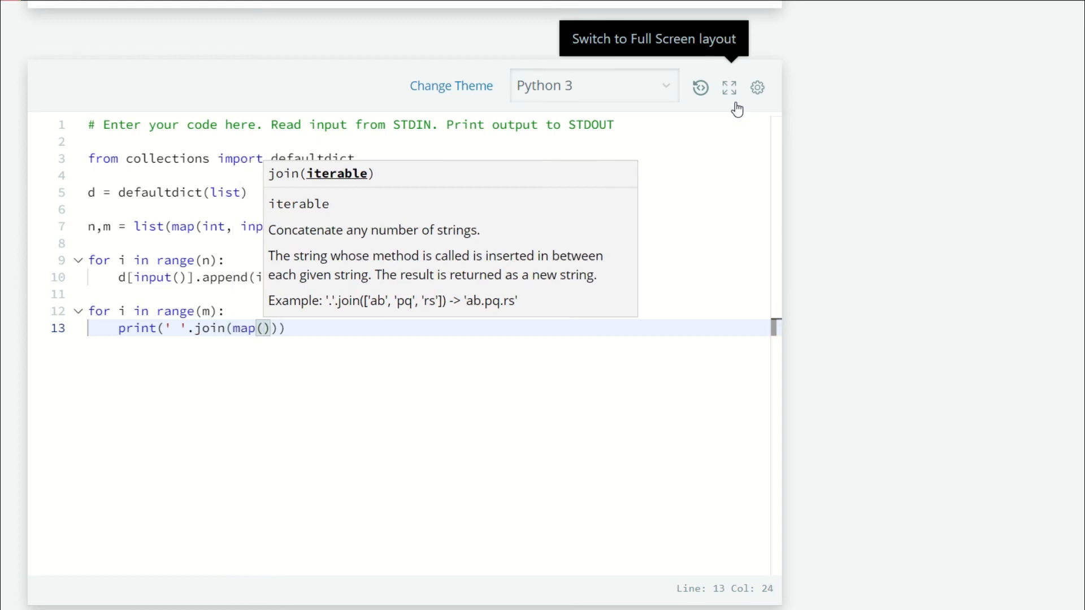
{"action": "type", "text": "str, d["}
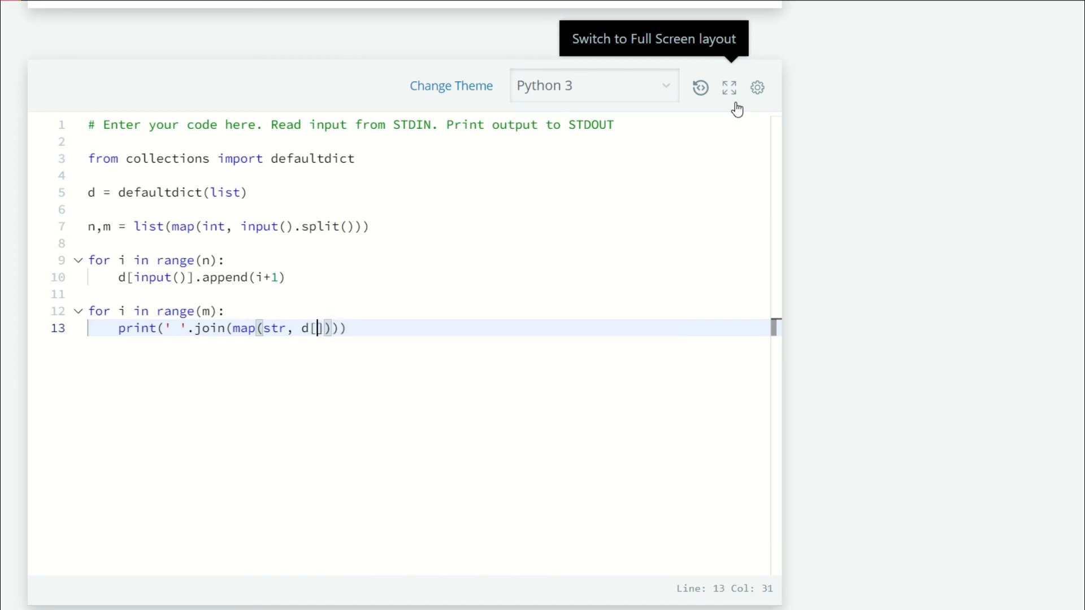
{"action": "type", "text": "input("}
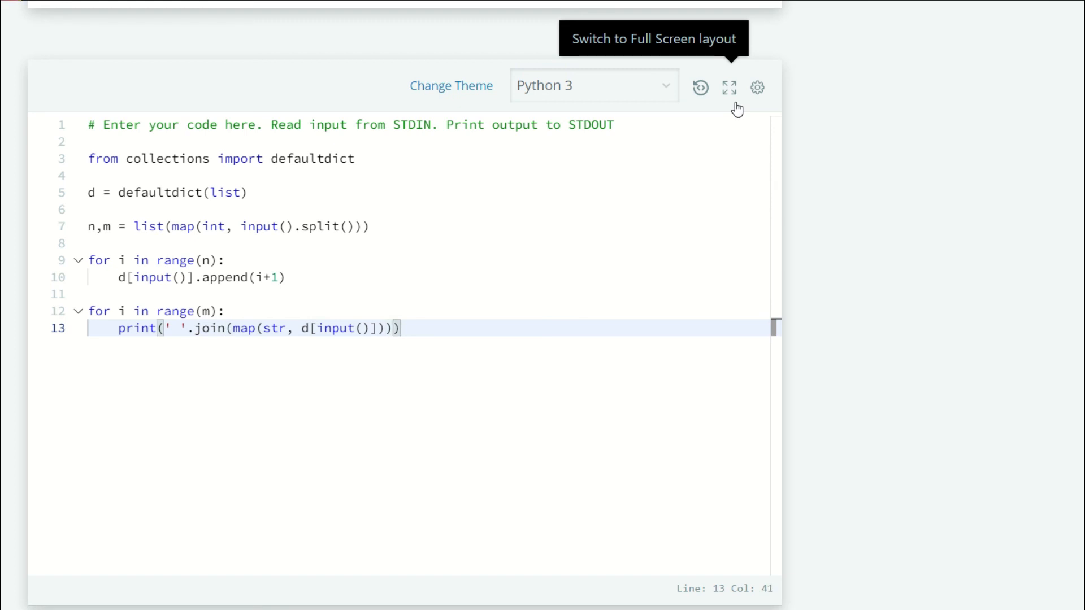
{"action": "type", "text": "\" \""}
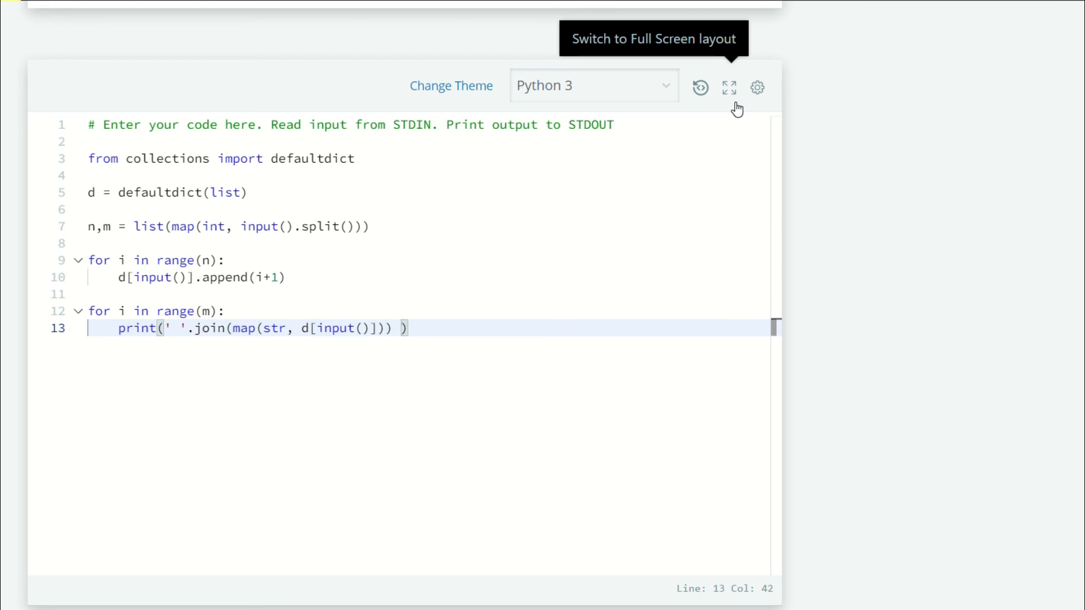
{"action": "type", "text": "or -"}
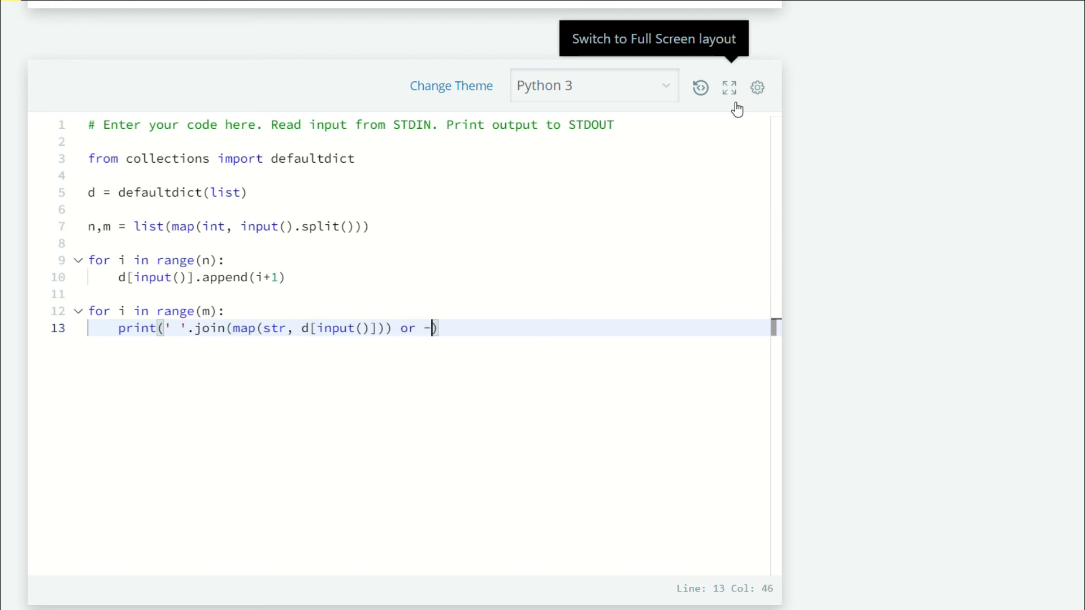
{"action": "type", "text": "1"}
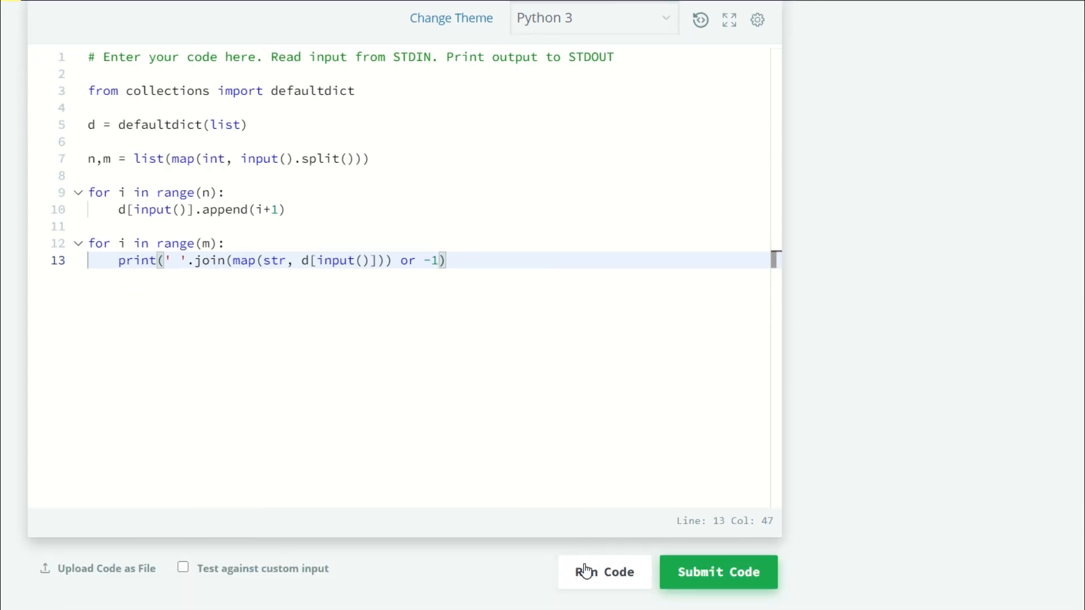
- Run the code and confirm Sample Test case 0 passes with output 1 2 4 and 3 5
{"action": "left_click", "coordinate": [718, 572]}
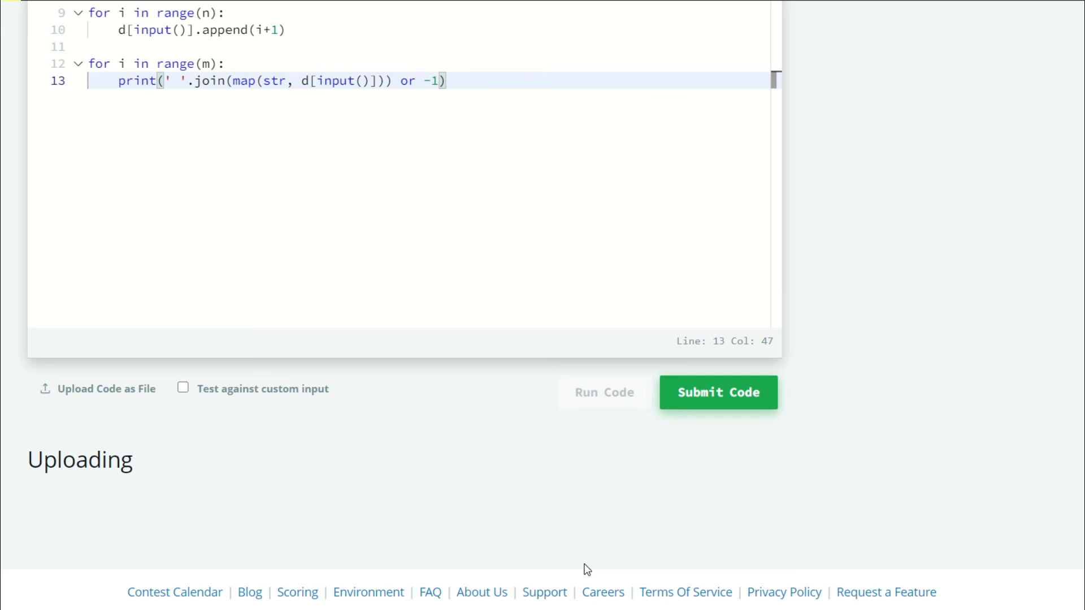
{"action": "left_click", "coordinate": [717, 392]}
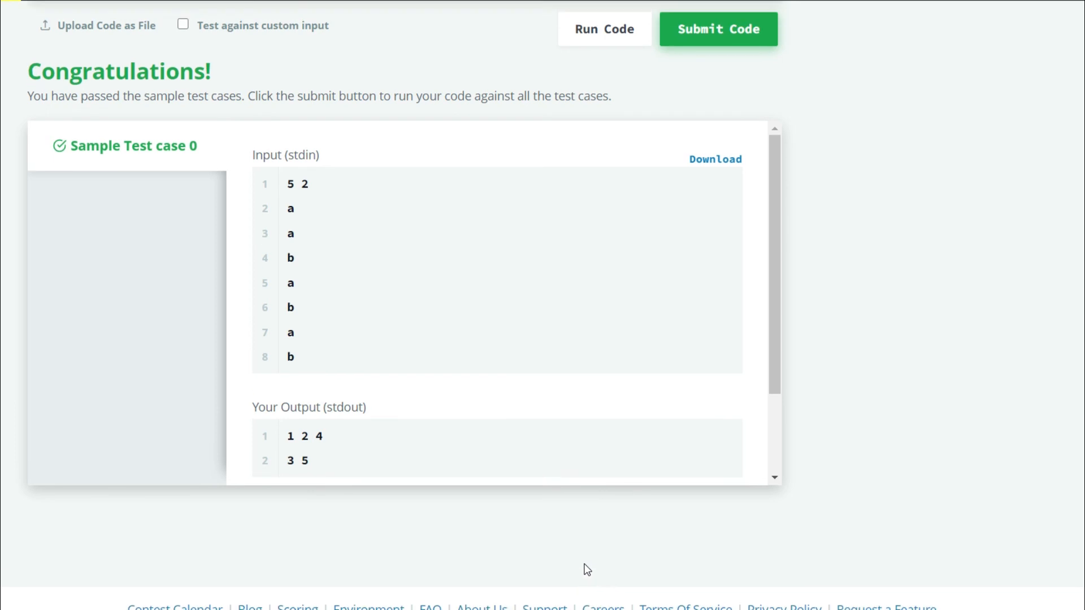
{"action": "scroll", "scroll_direction": "down", "scroll_amount": 3}
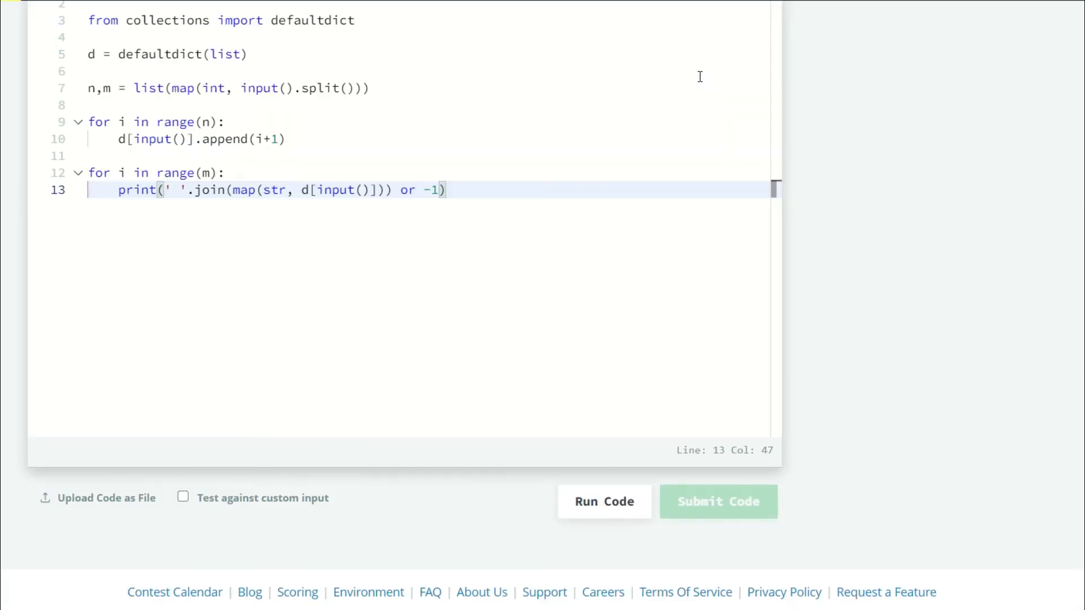
- Submit the code and review test cases 0–9 all passing, marking the challenge solved
{"action": "left_click", "coordinate": [718, 501]}
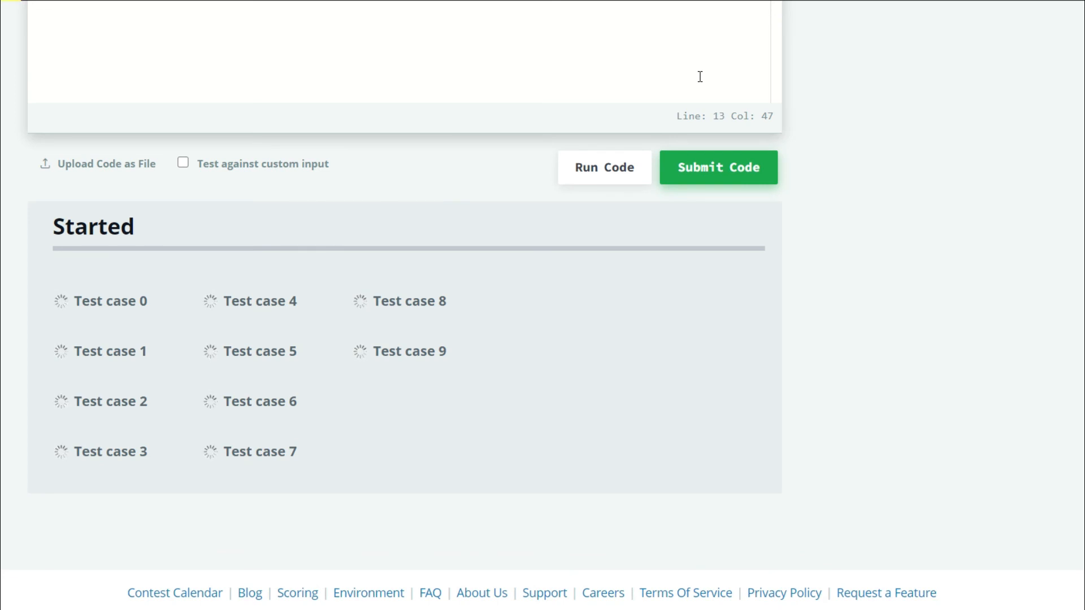
{"action": "left_click", "coordinate": [717, 167]}
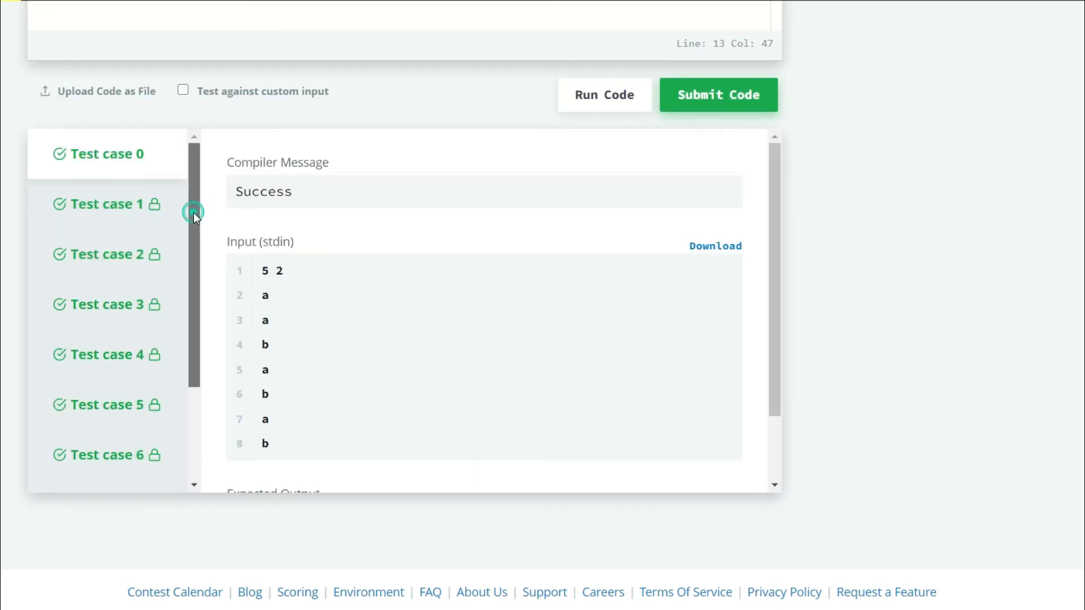
{"action": "scroll", "scroll_direction": "down", "scroll_amount": 3}
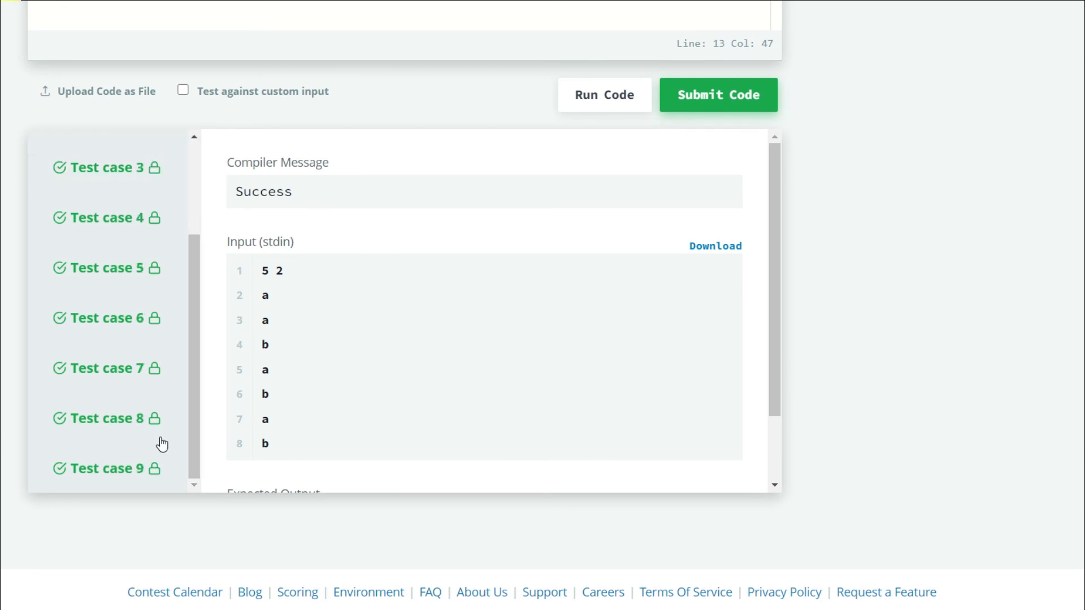
{"action": "left_click", "coordinate": [718, 95]}
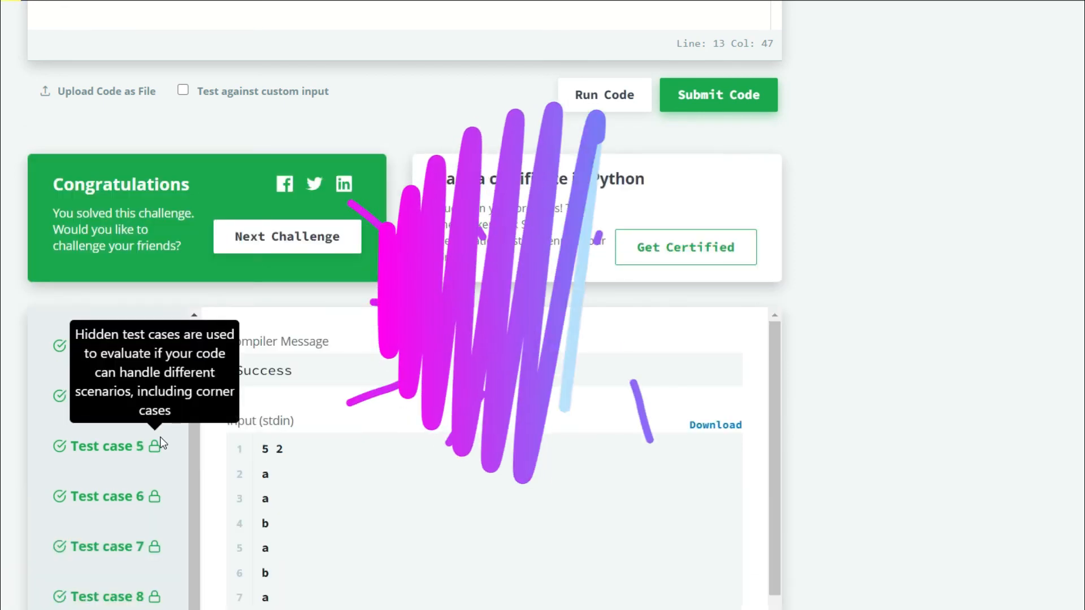